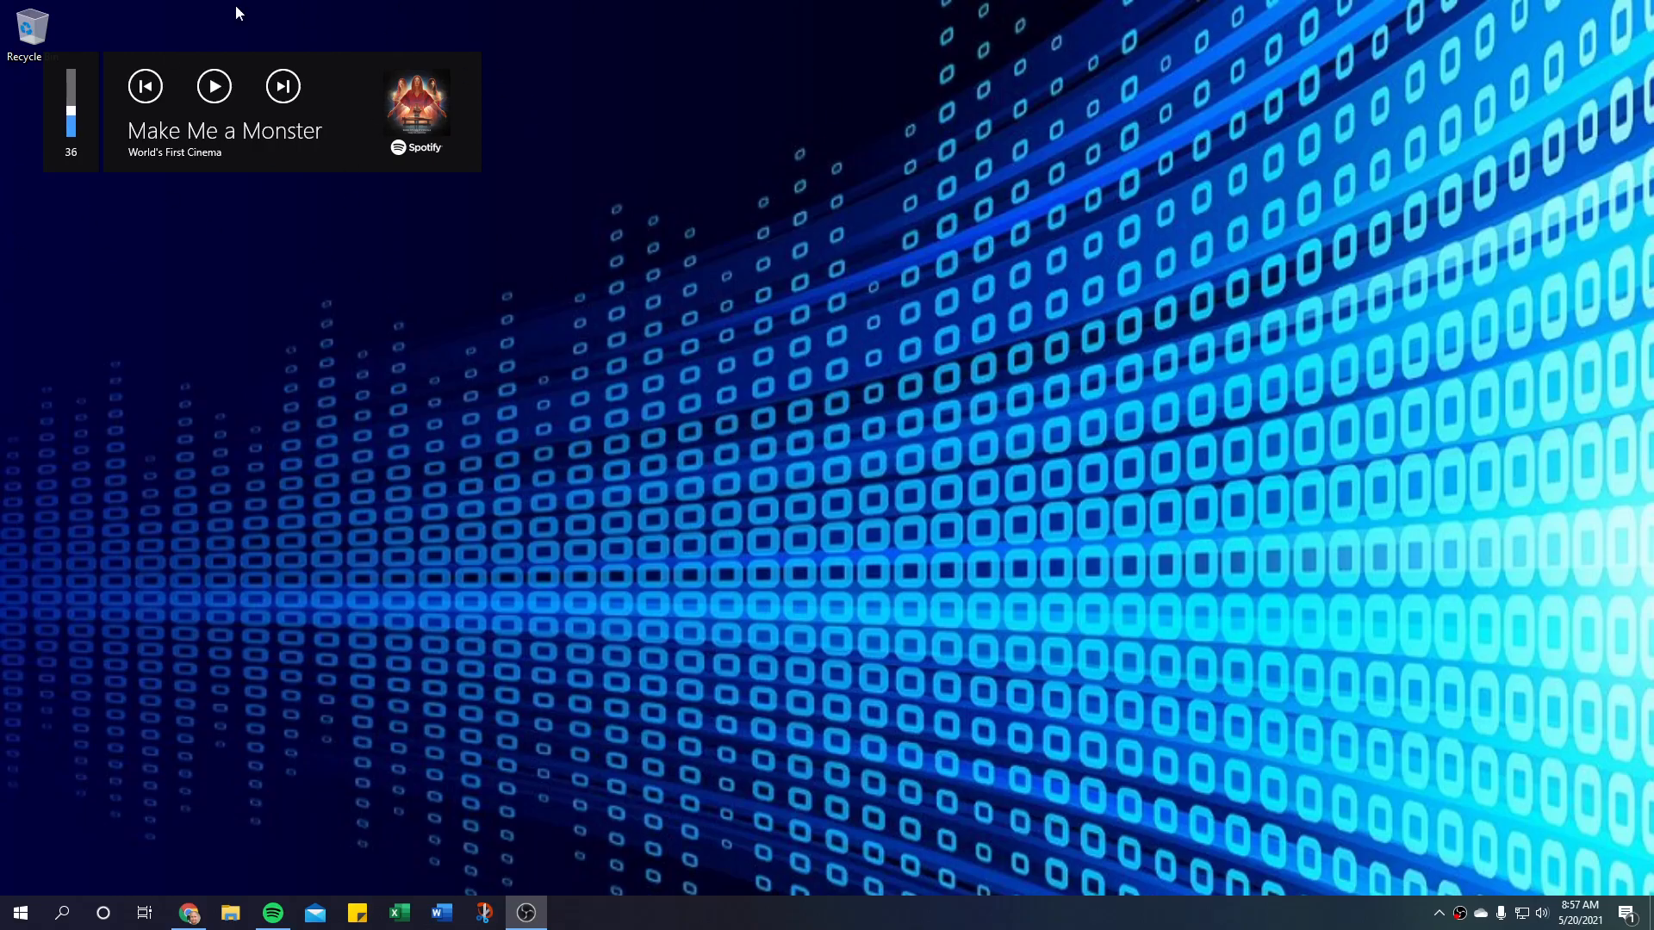
{"action": "mouse_move", "coordinate": [173, 83]}
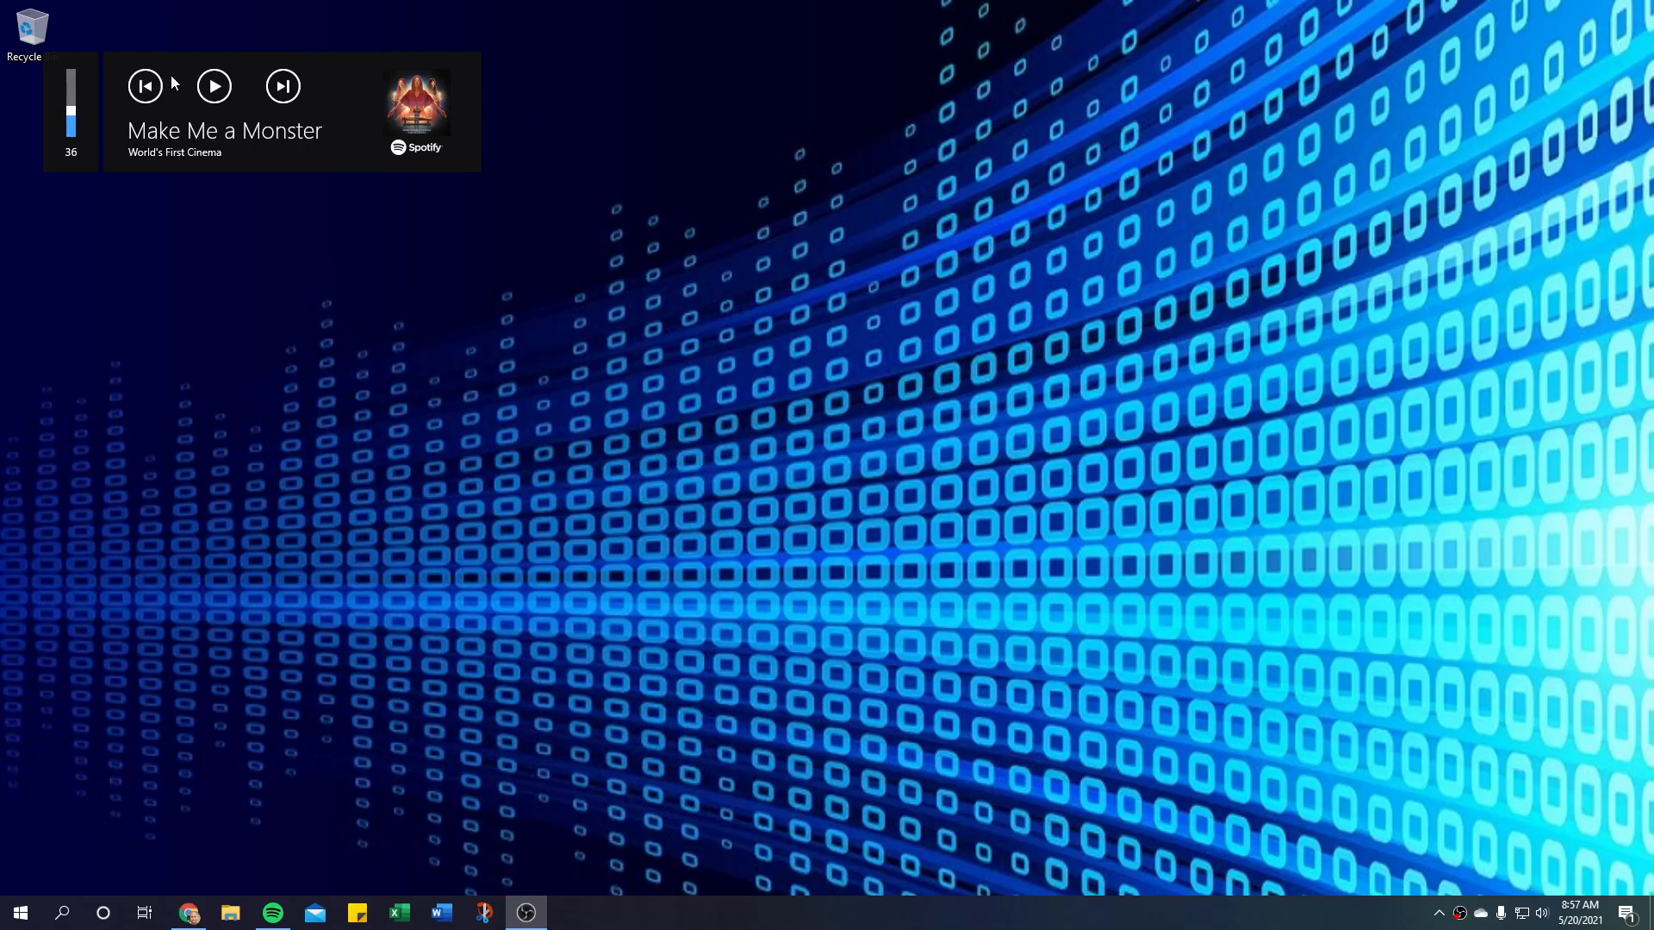
{"action": "mouse_move", "coordinate": [185, 225]}
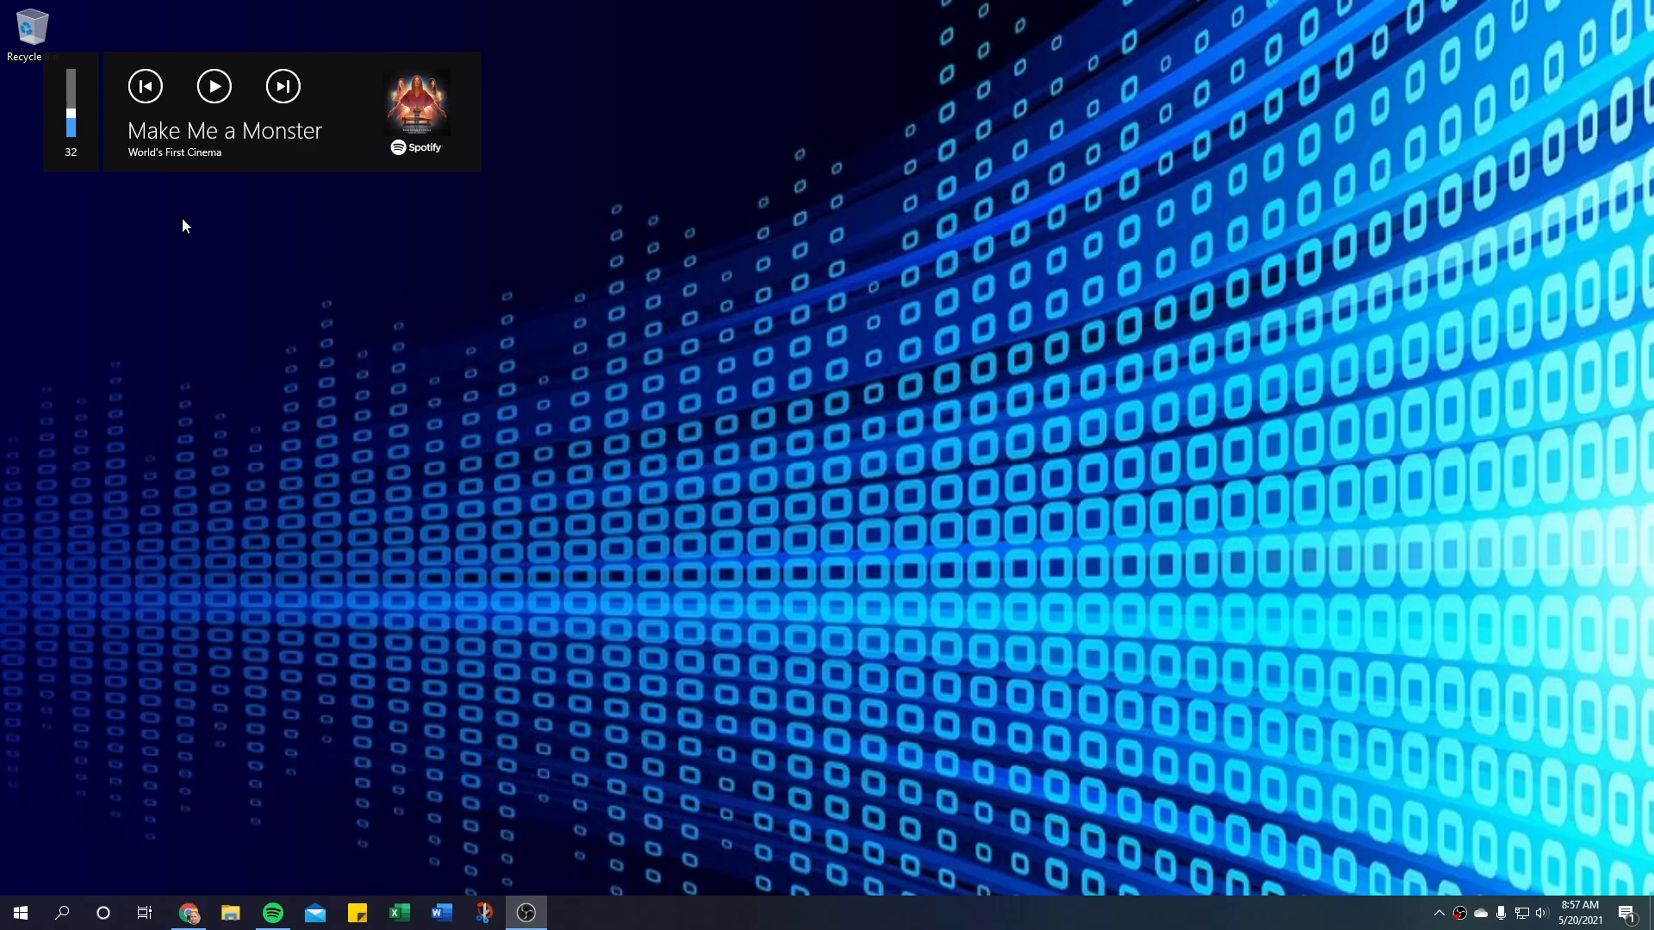
{"action": "mouse_move", "coordinate": [301, 483]}
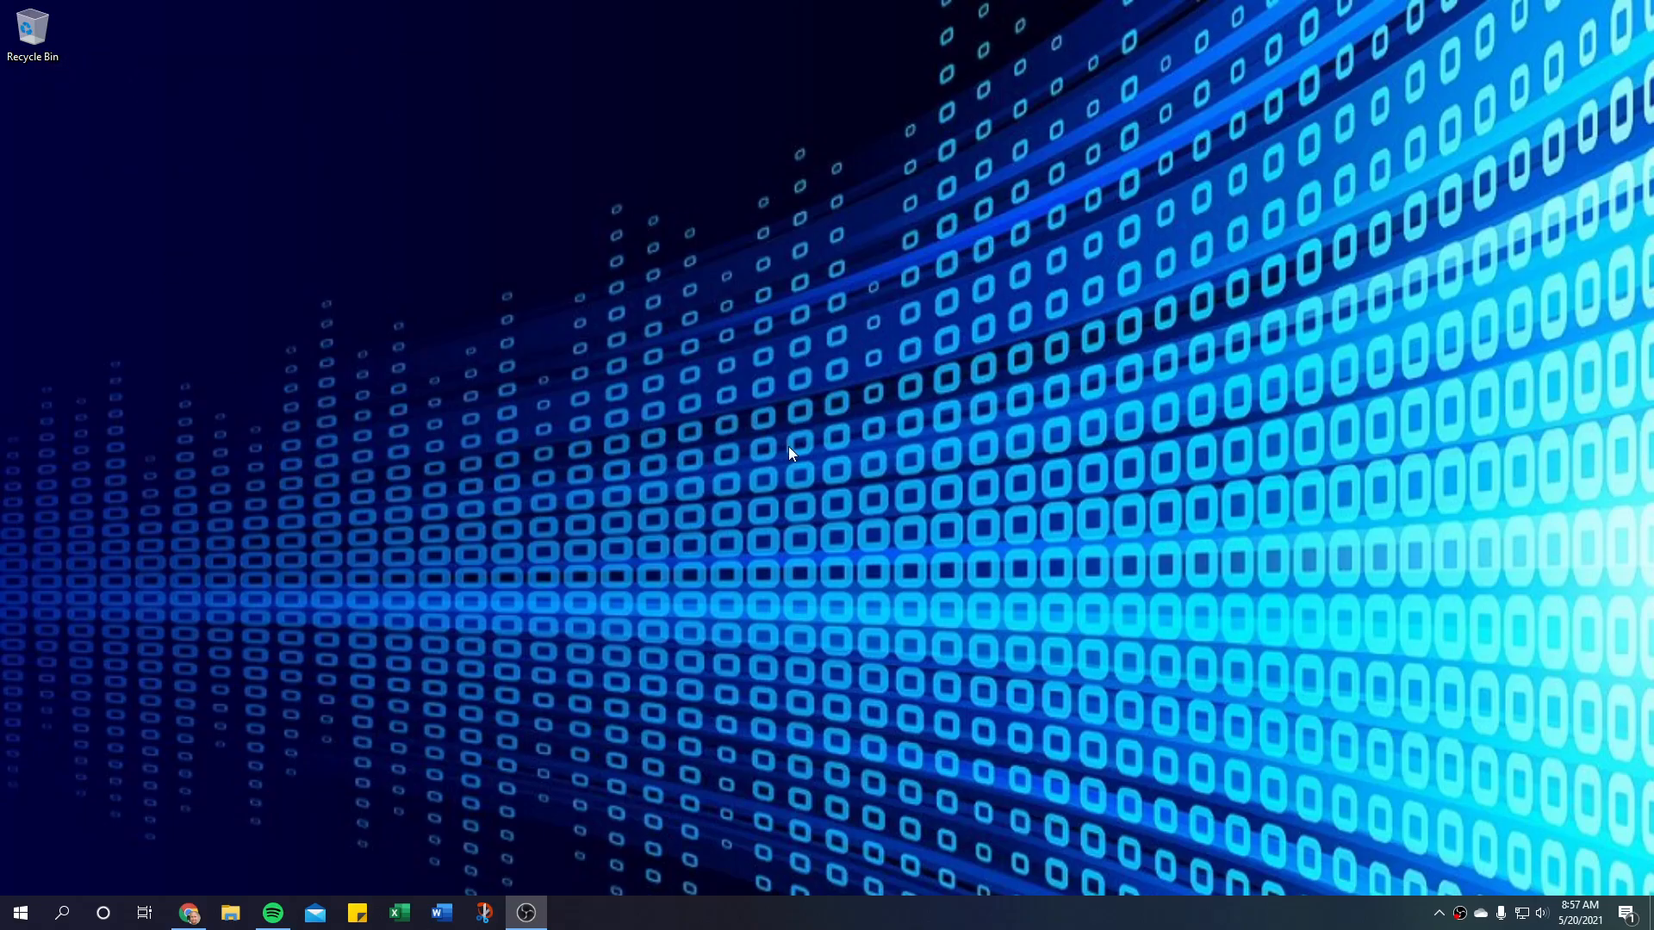
{"action": "mouse_move", "coordinate": [607, 543]}
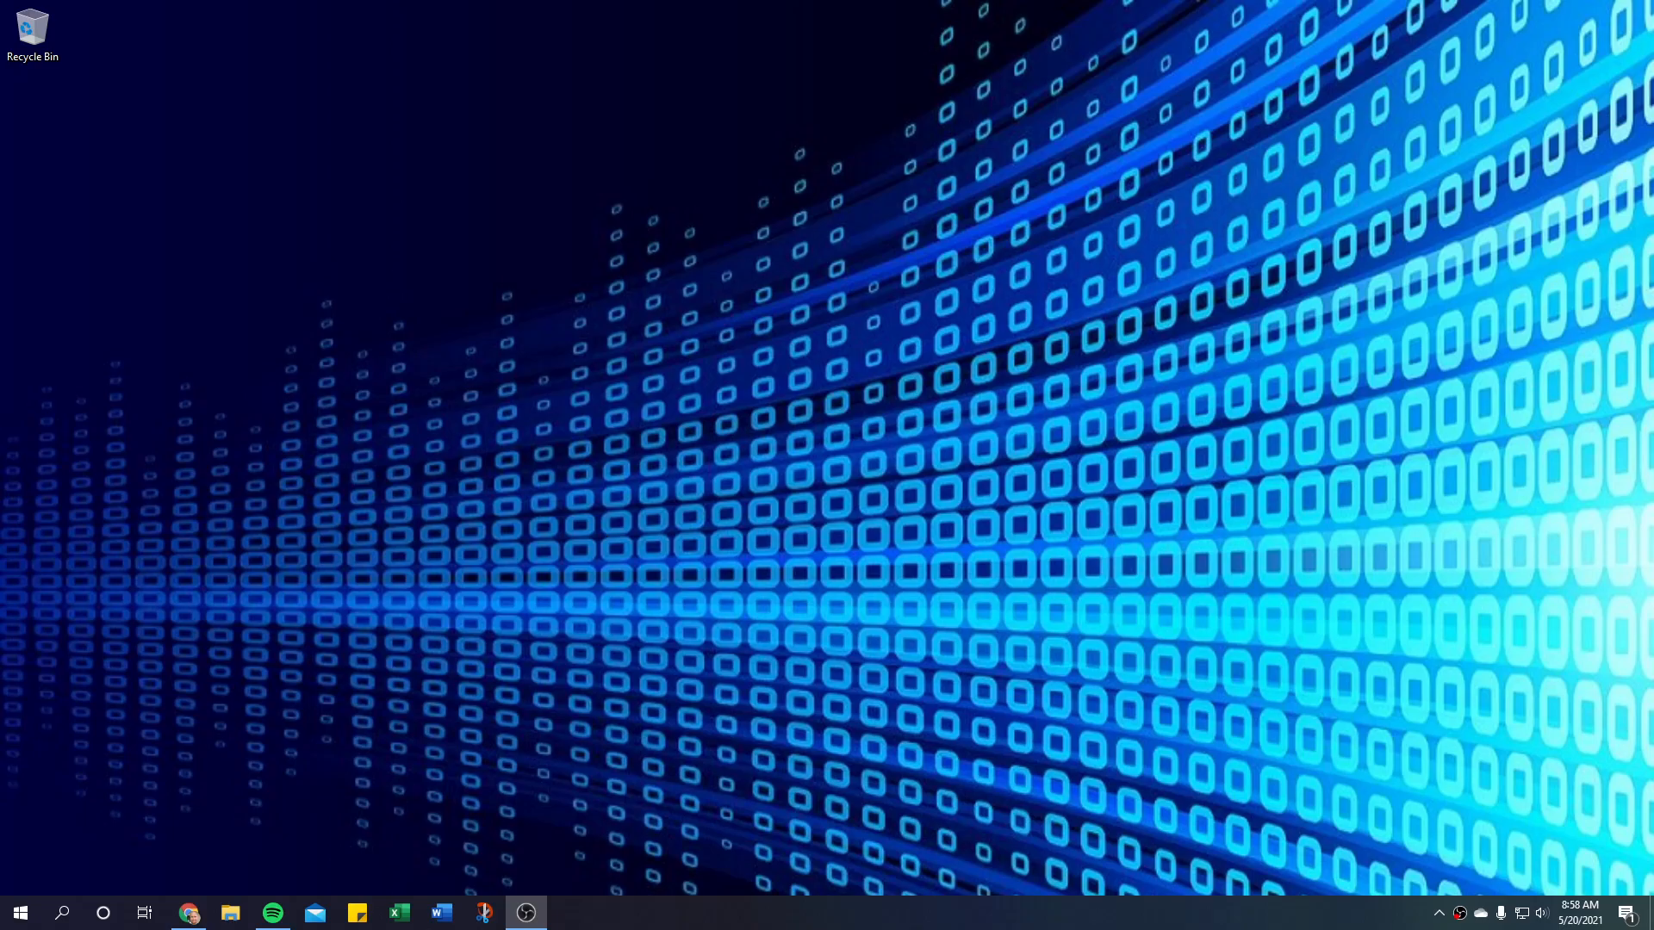
Bring the Spotify window forward and open Edit > Preferences from its app menu.
{"action": "left_click", "coordinate": [272, 912]}
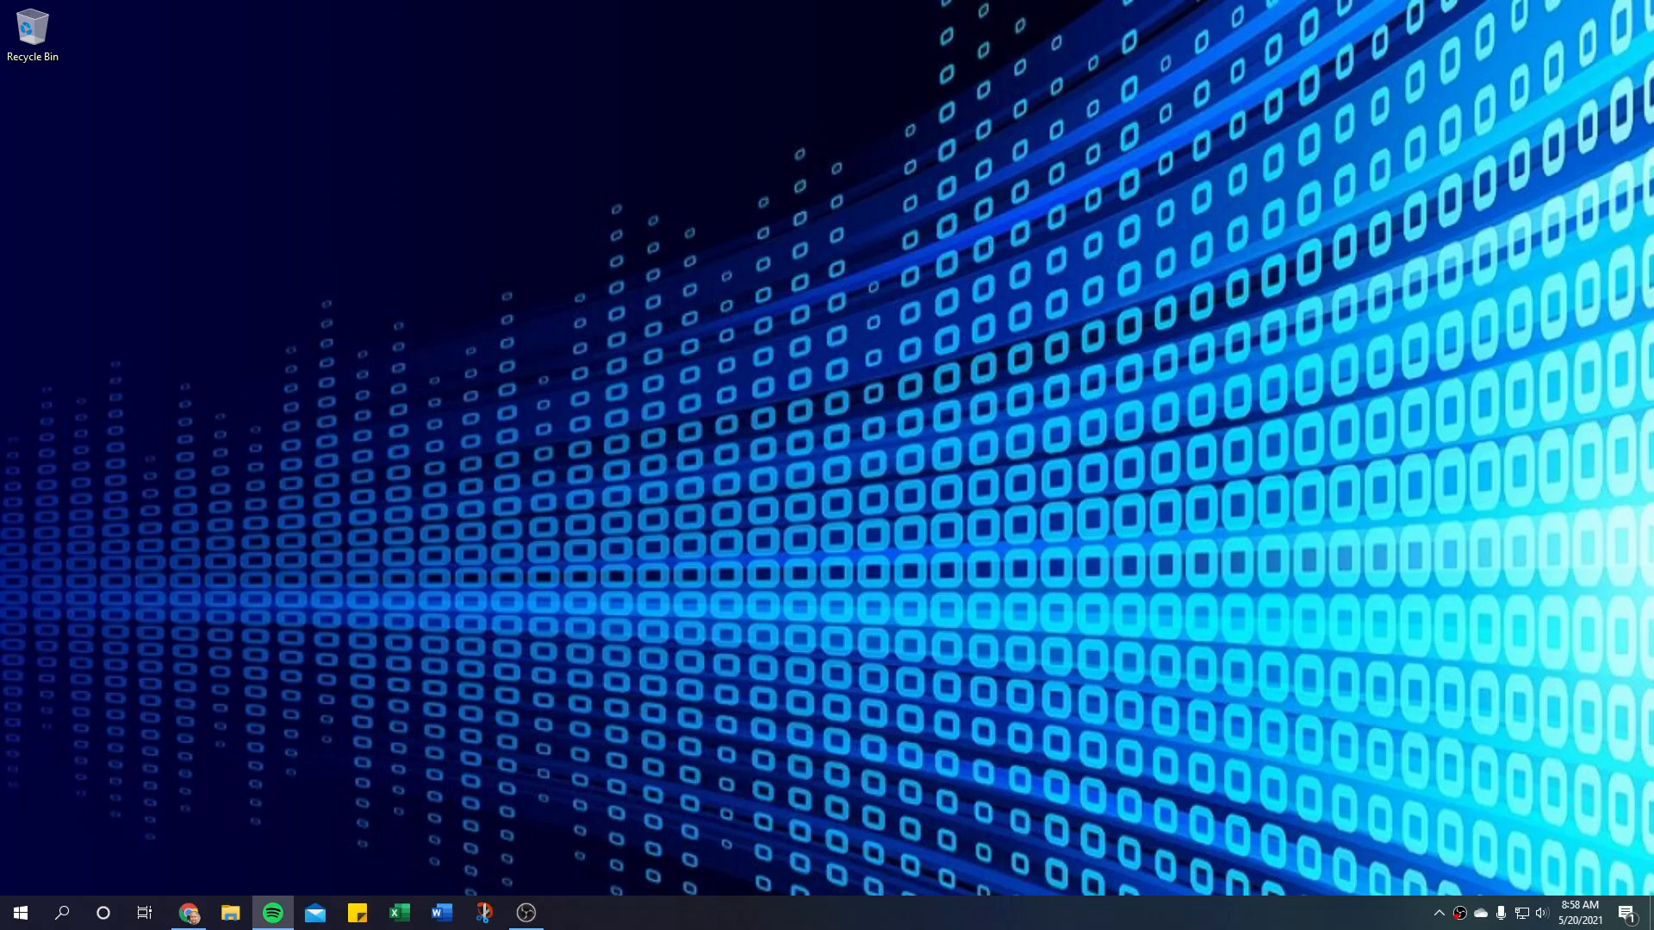
{"action": "left_click", "coordinate": [272, 912]}
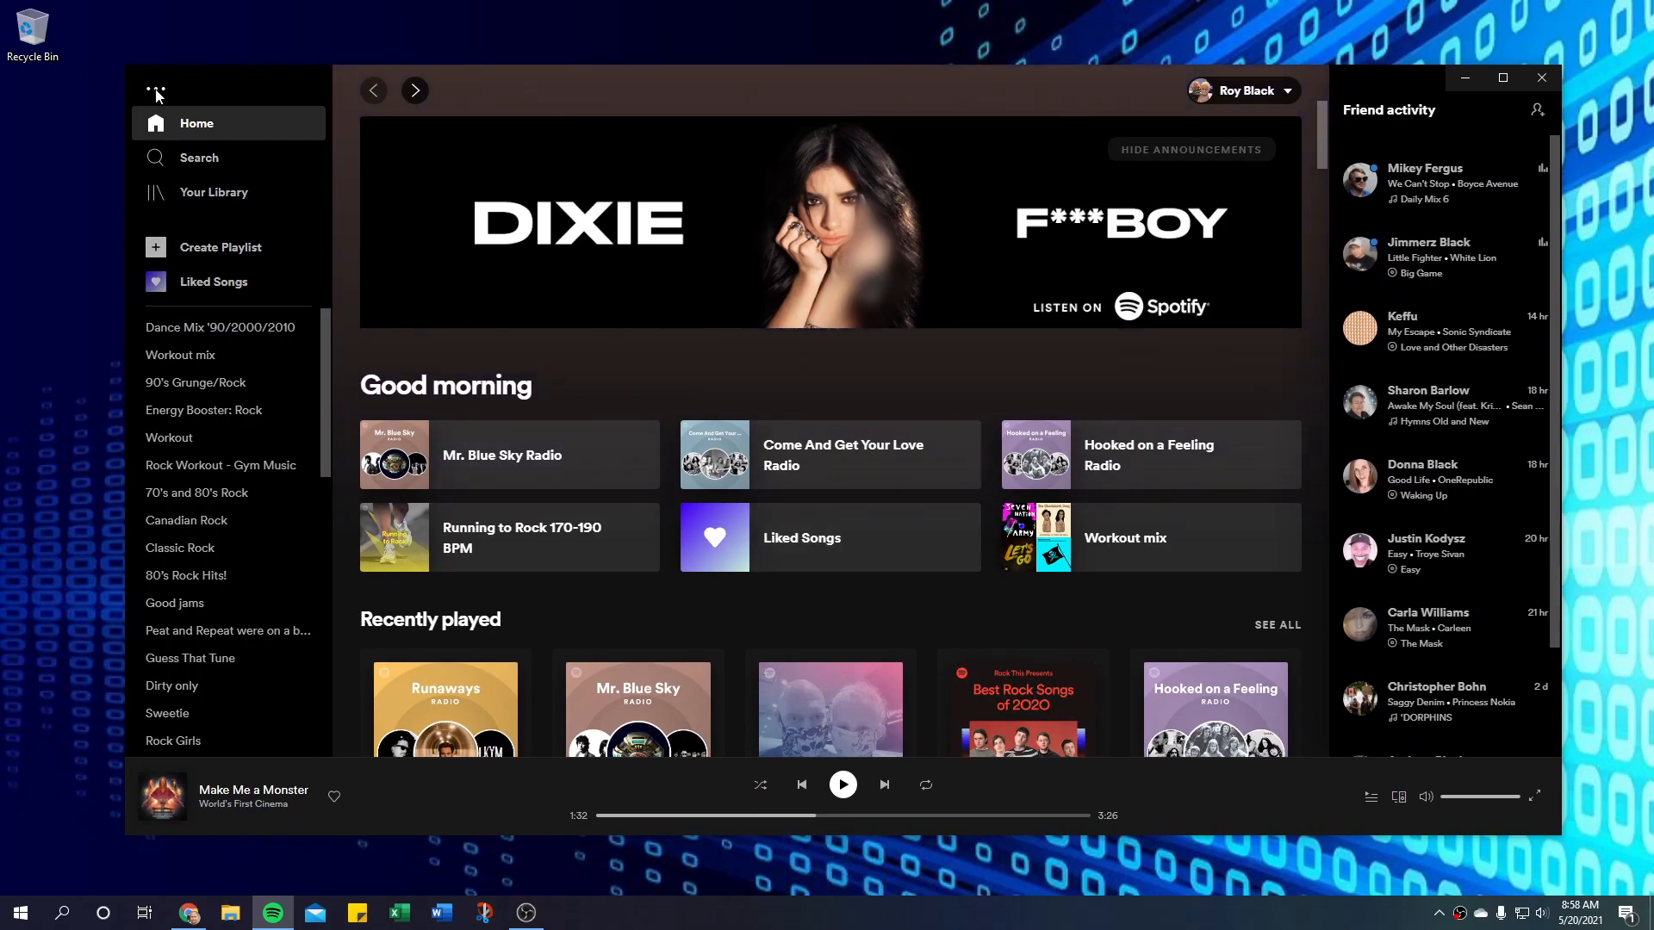
{"action": "left_click", "coordinate": [155, 91]}
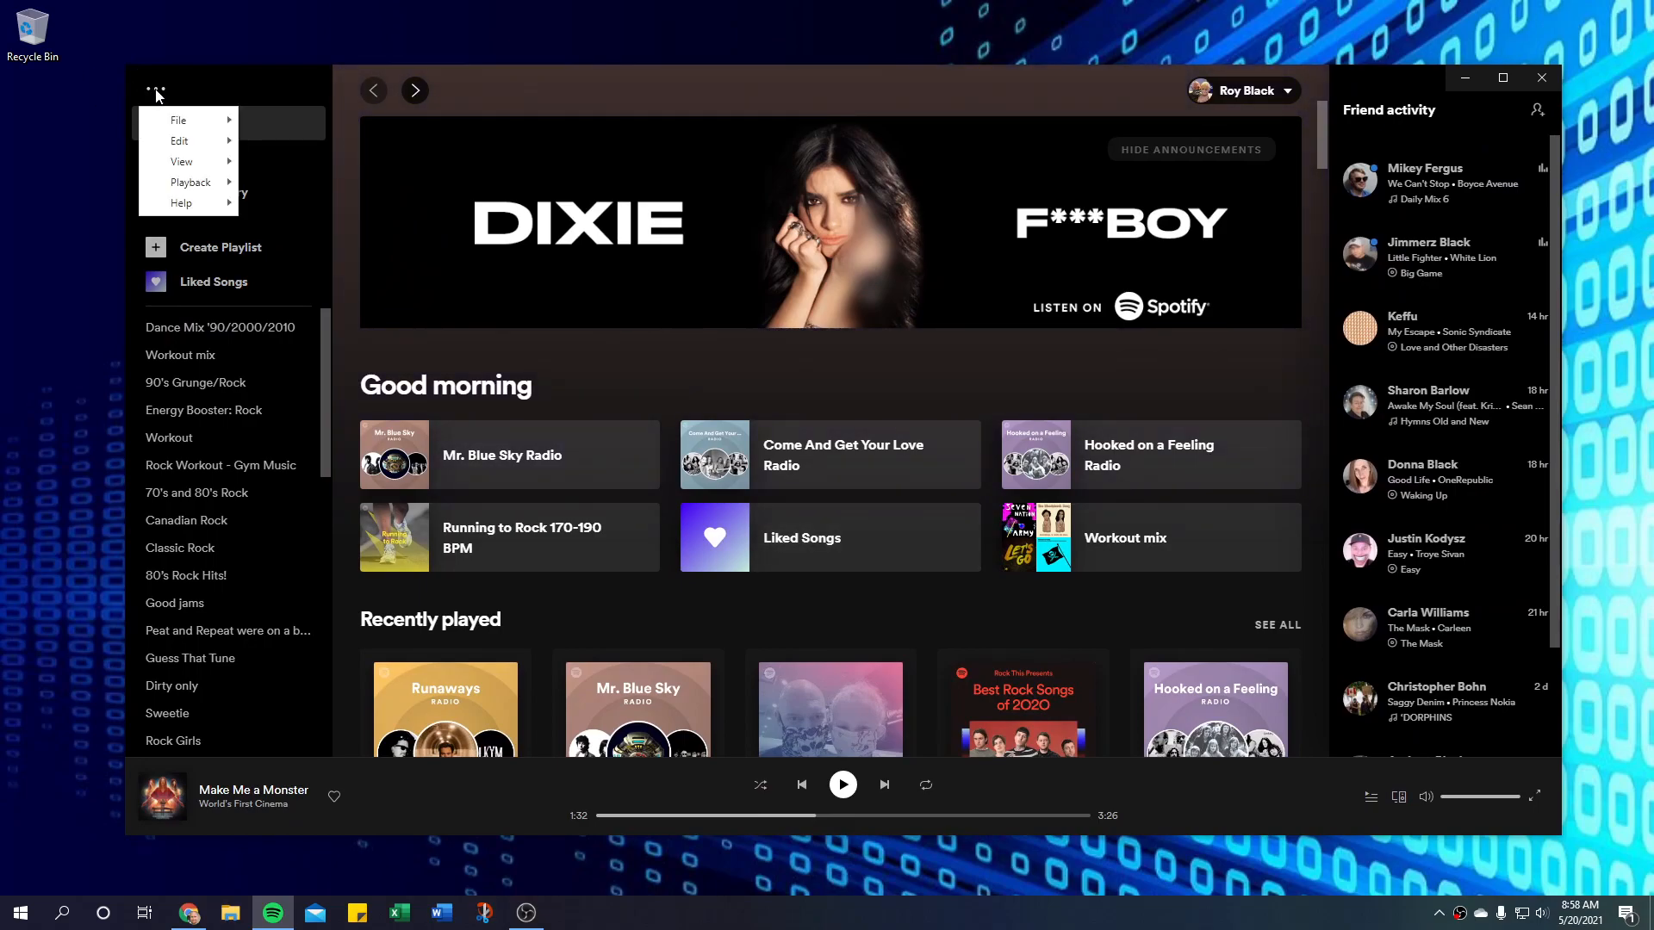
{"action": "left_click", "coordinate": [179, 140]}
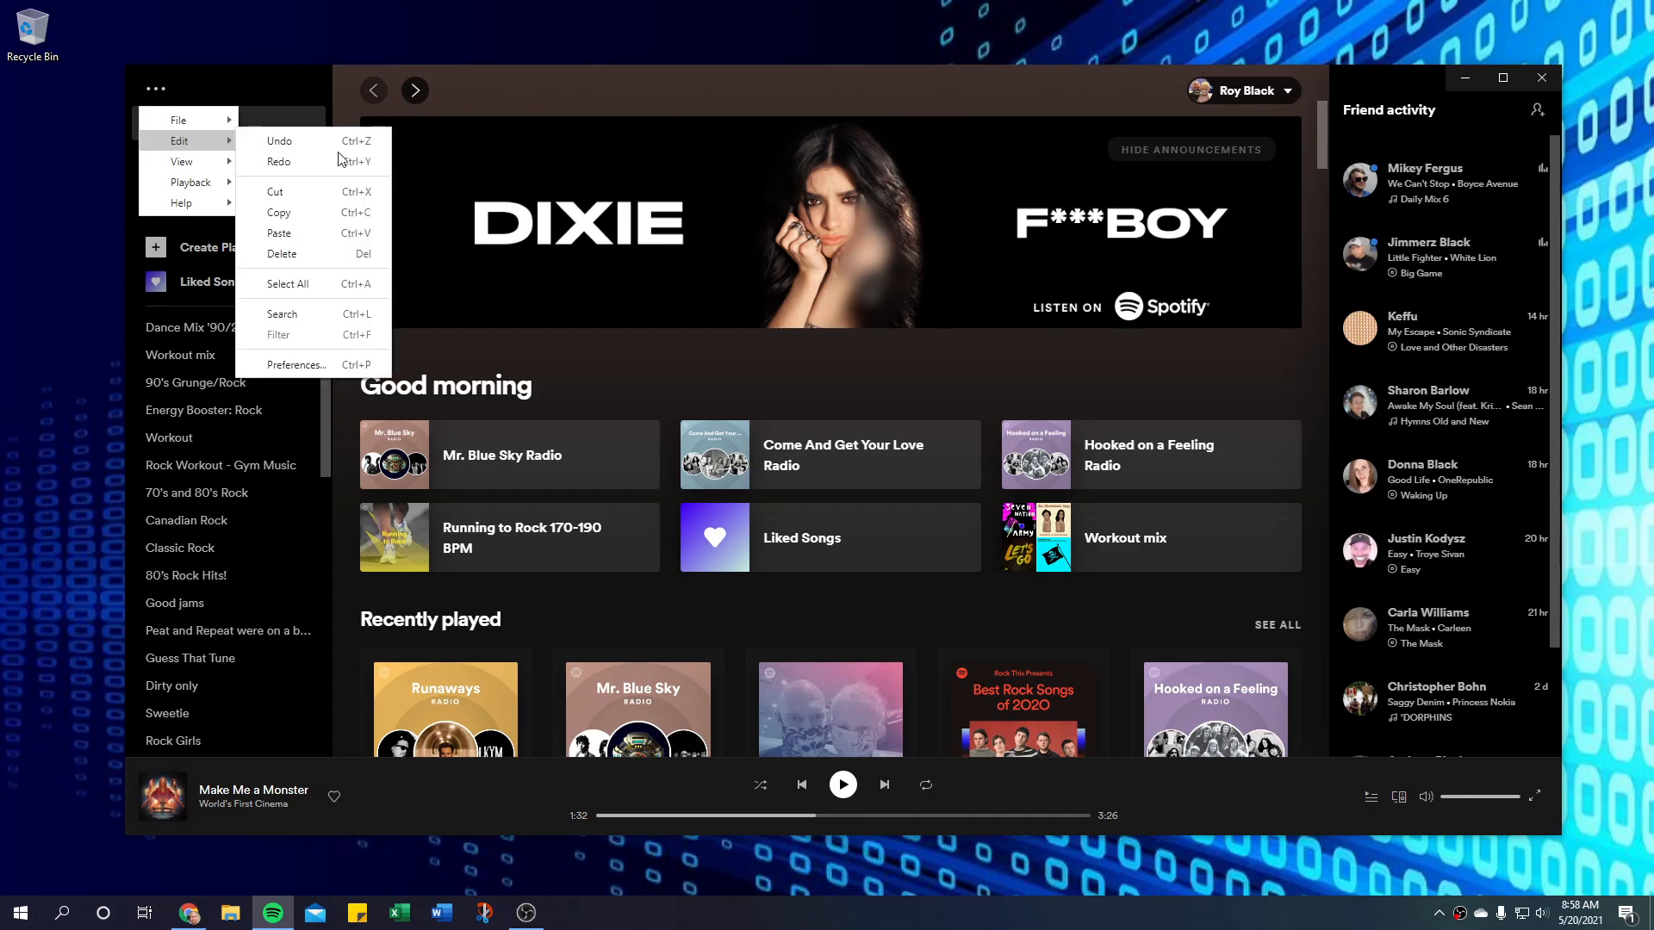
{"action": "left_click", "coordinate": [299, 365]}
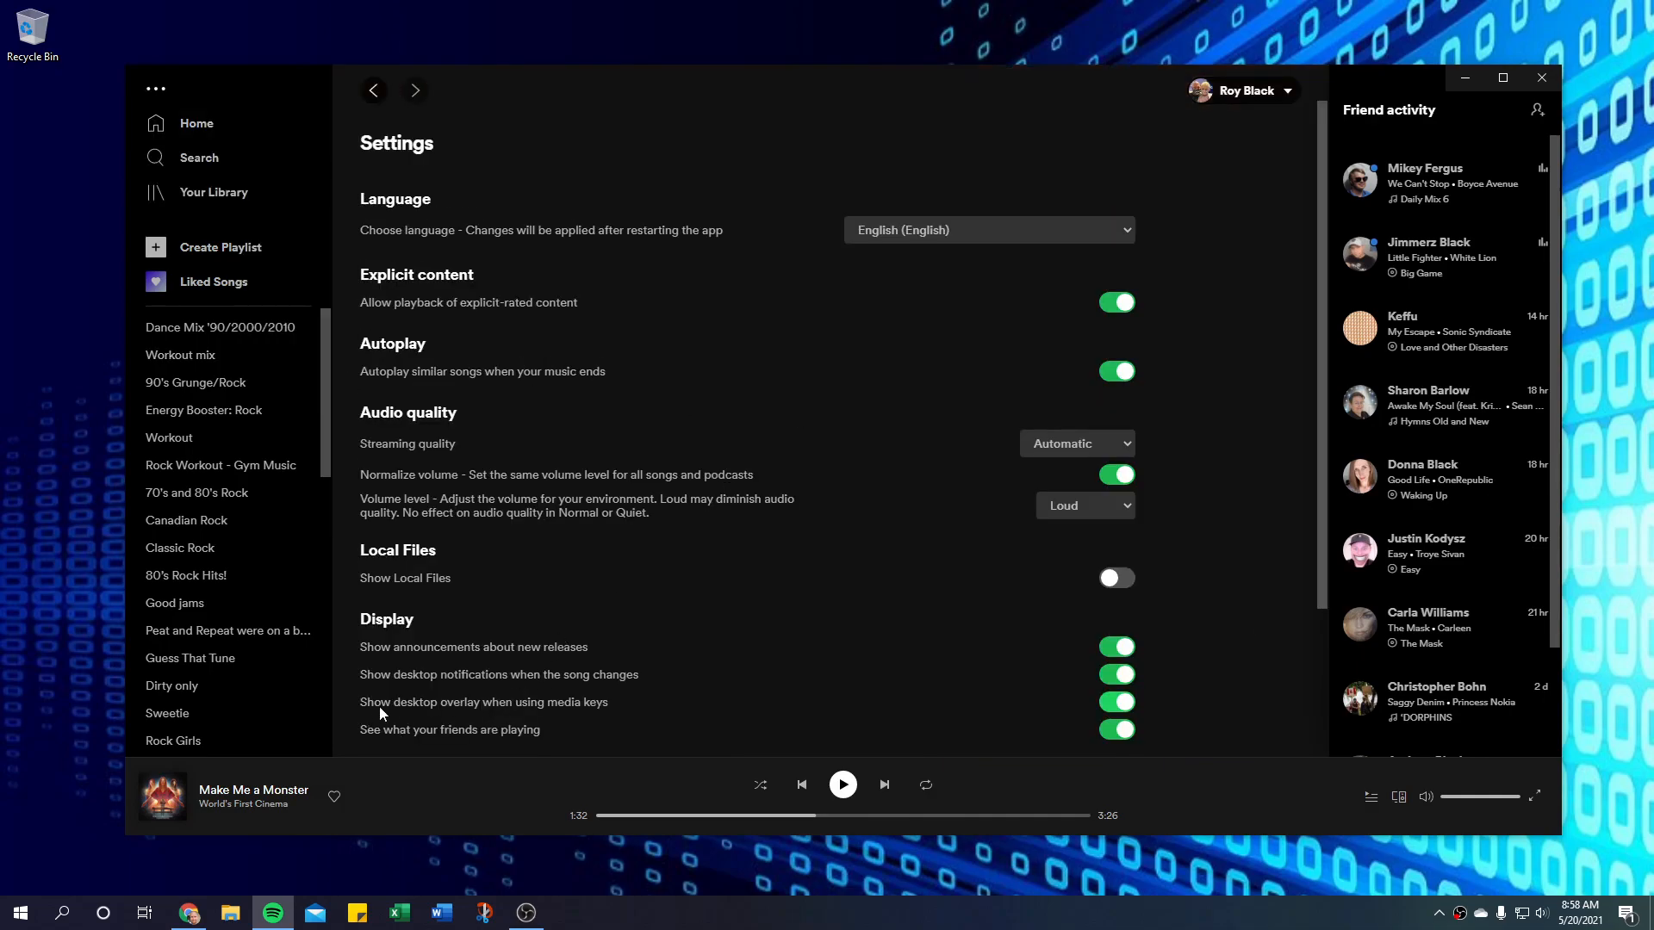
{"action": "mouse_move", "coordinate": [559, 706]}
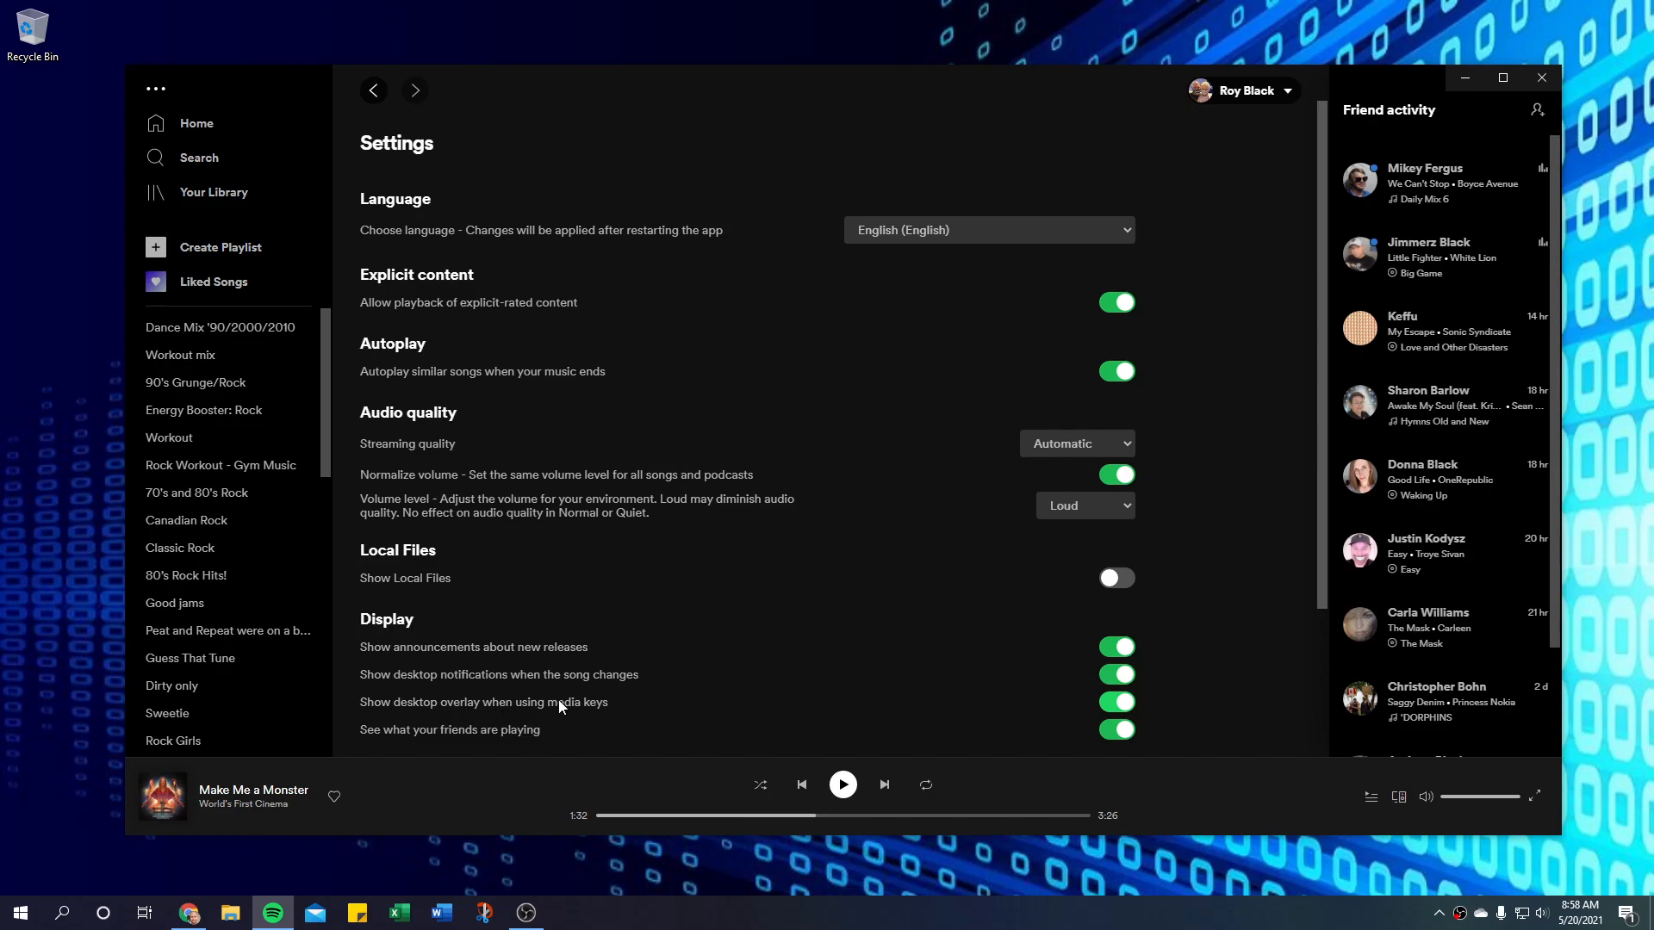
Toggle the 'Show desktop overlay when using media keys' setting in Spotify.
{"action": "left_click", "coordinate": [1115, 701]}
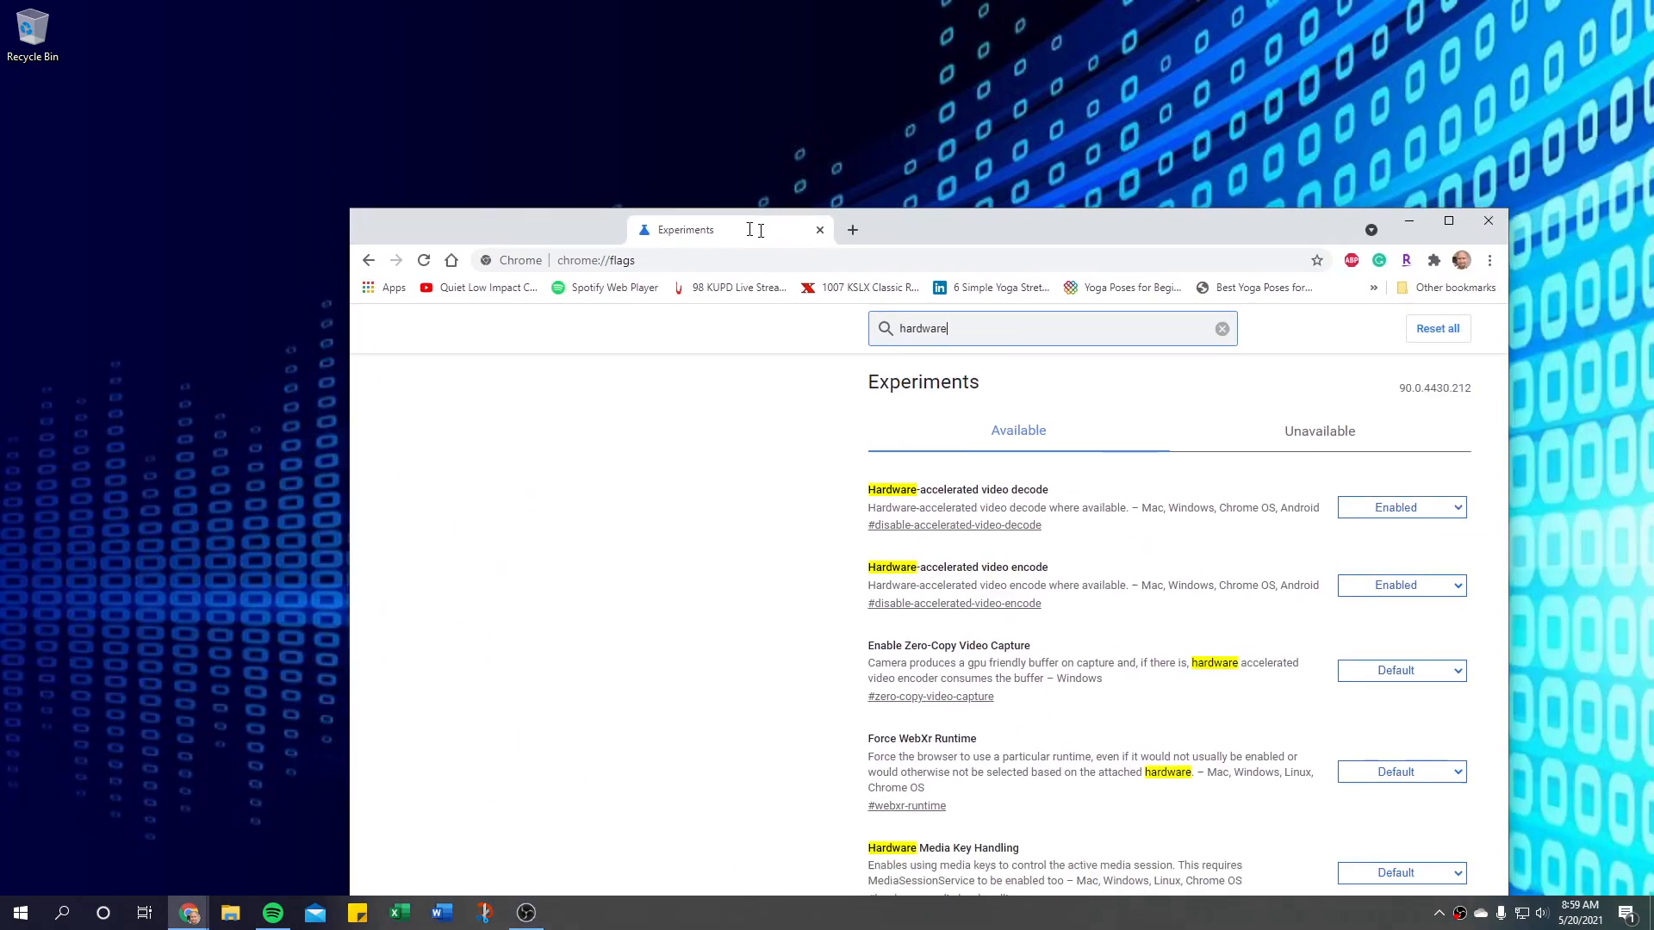
Maximize Chrome, re-search flags for 'hardware' and check the Hardware Media Key Handling choices.
{"action": "left_click", "coordinate": [1448, 220]}
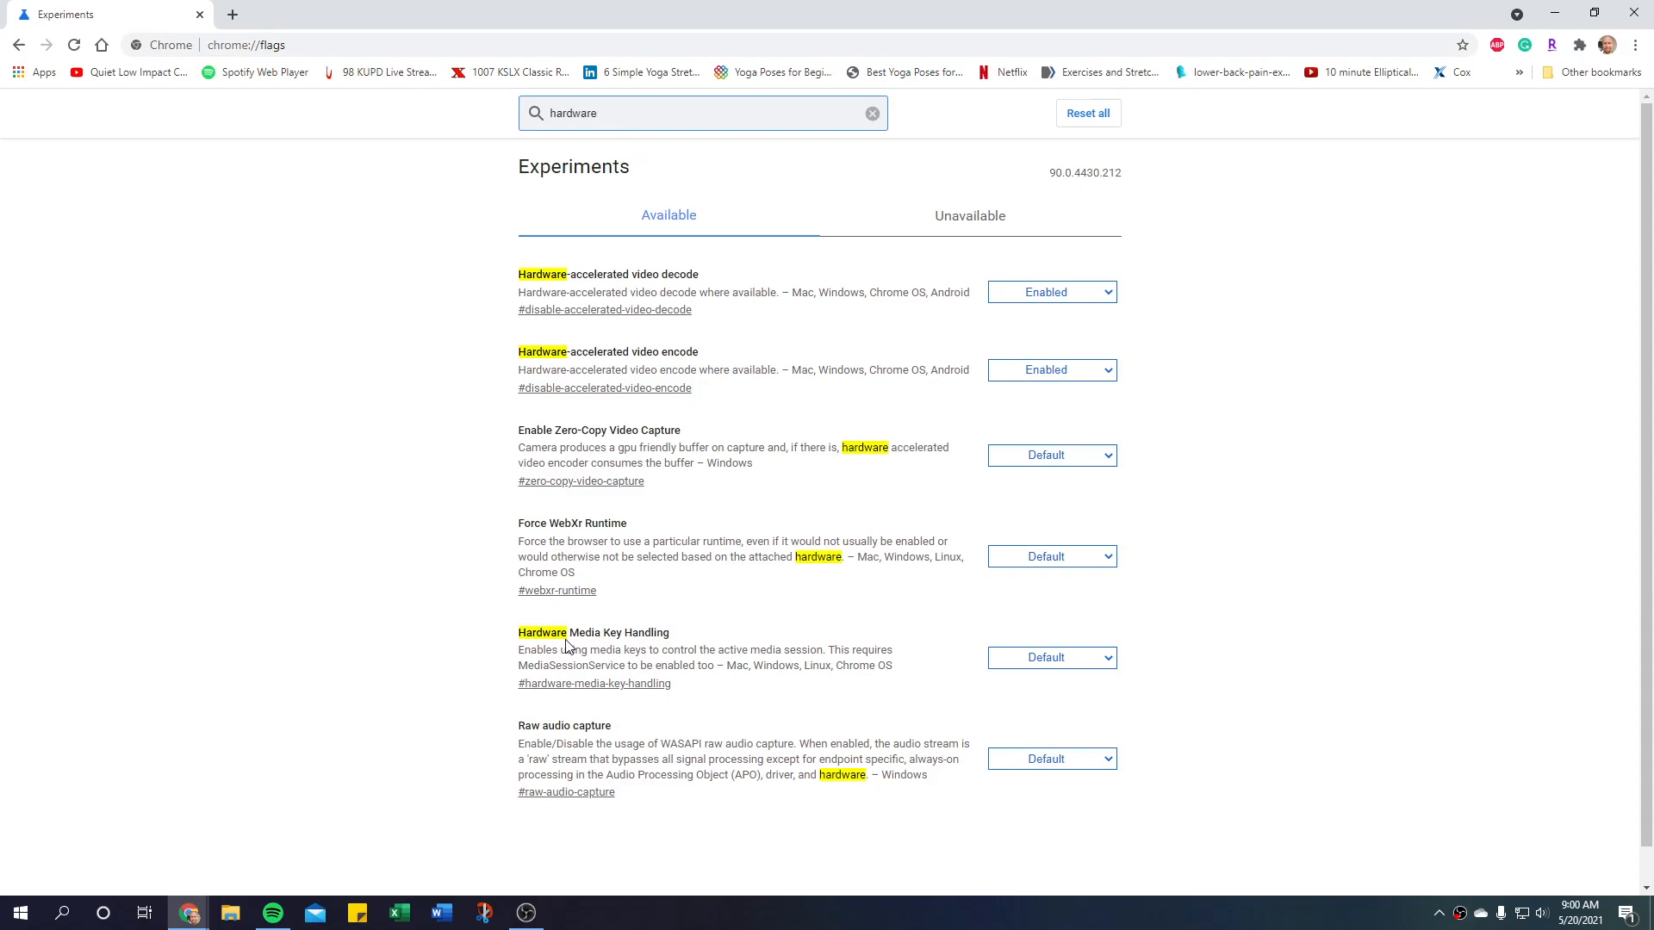
{"action": "mouse_move", "coordinate": [596, 302]}
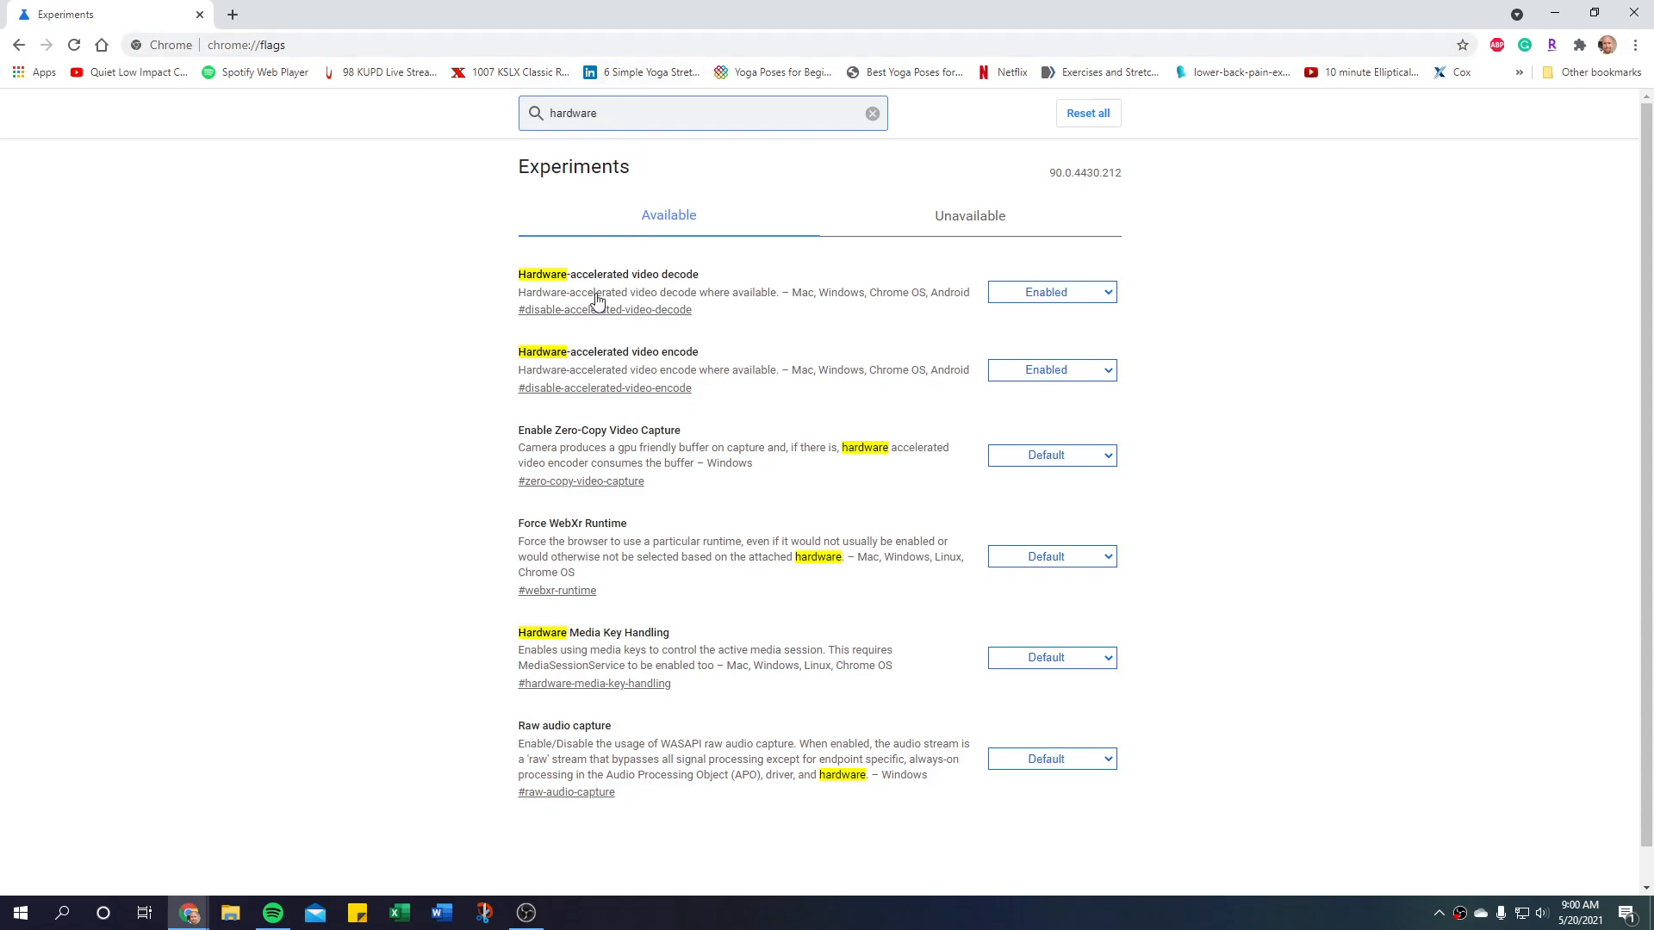
{"action": "left_click", "coordinate": [872, 113]}
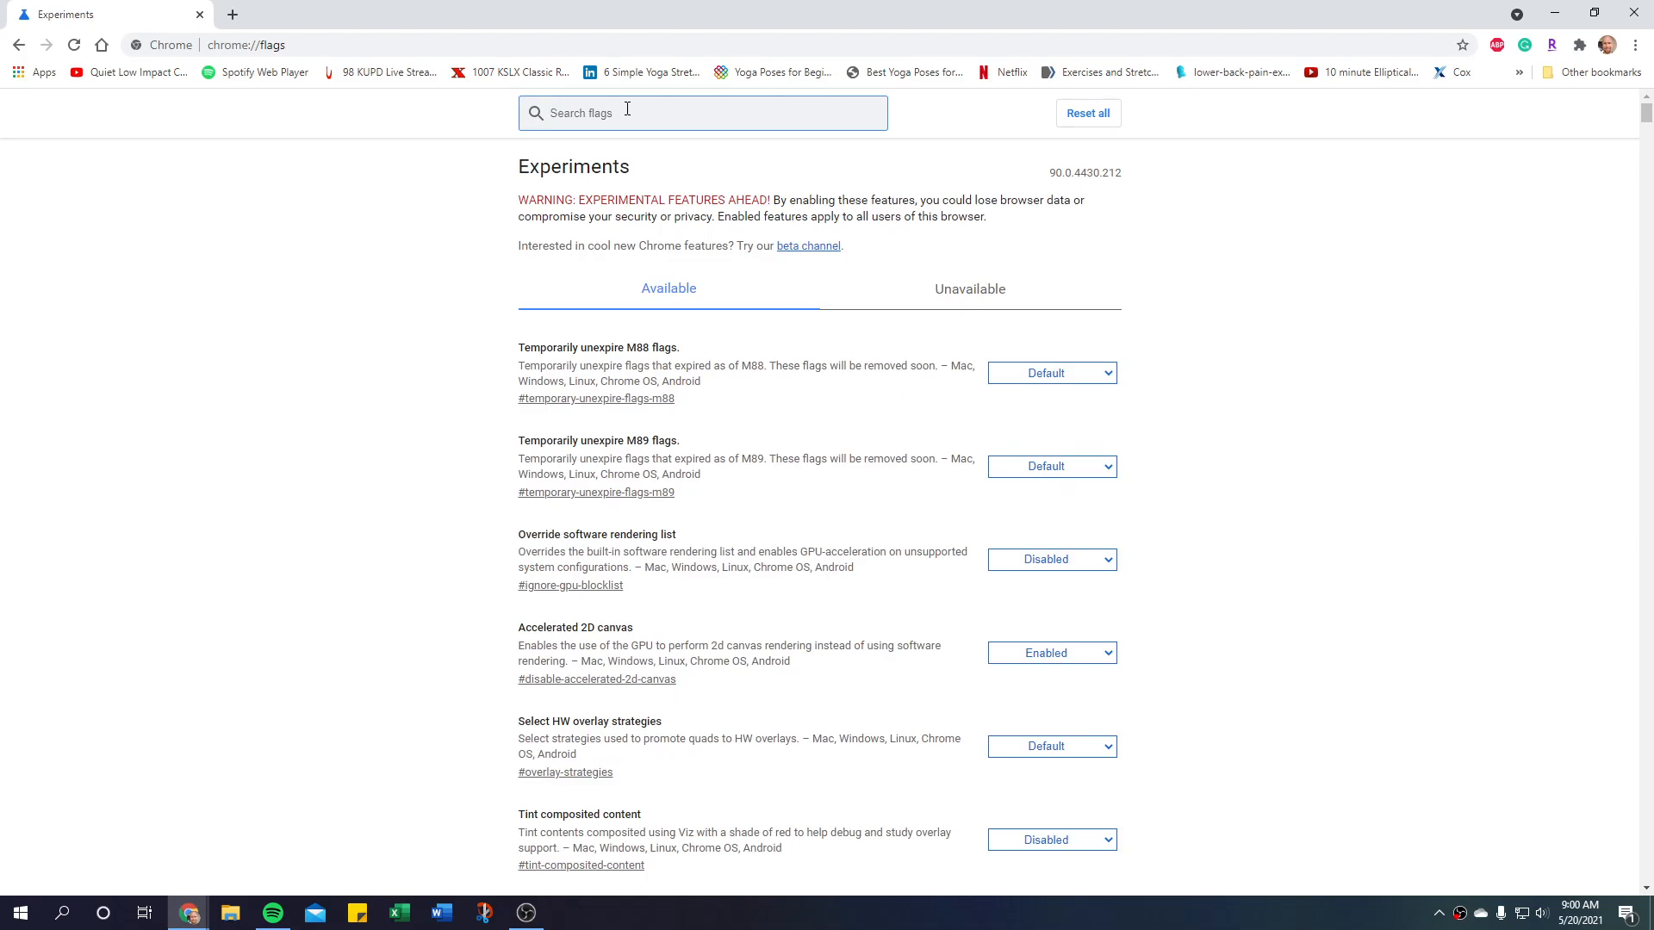
{"action": "type", "text": "hardware"}
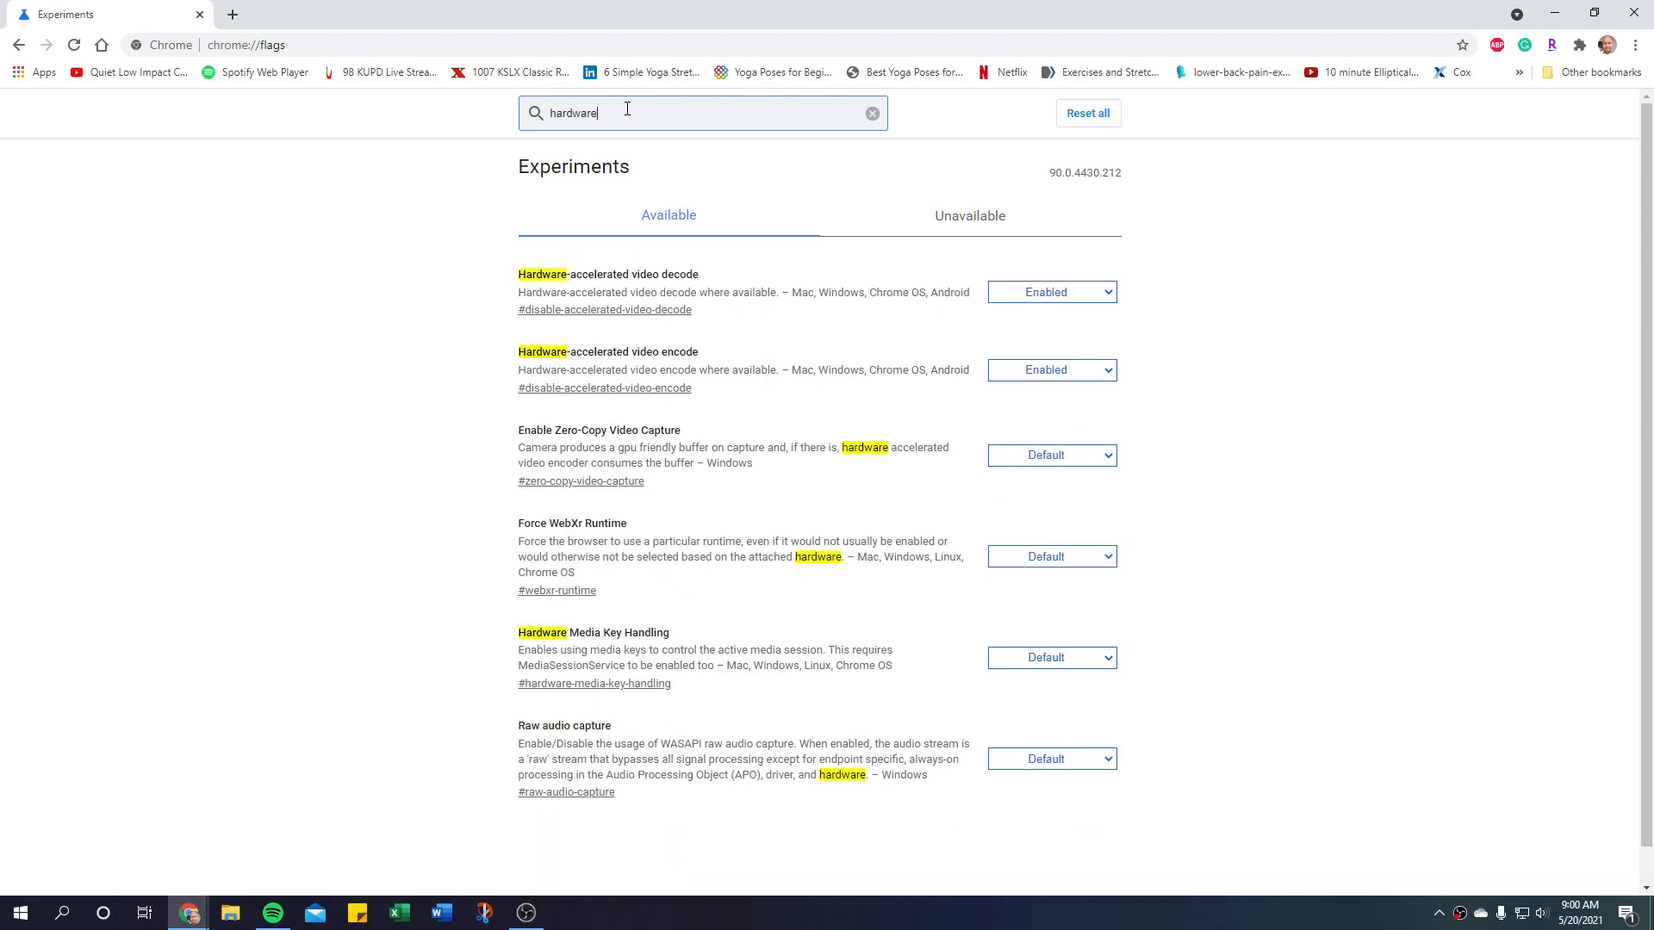
{"action": "mouse_move", "coordinate": [619, 651]}
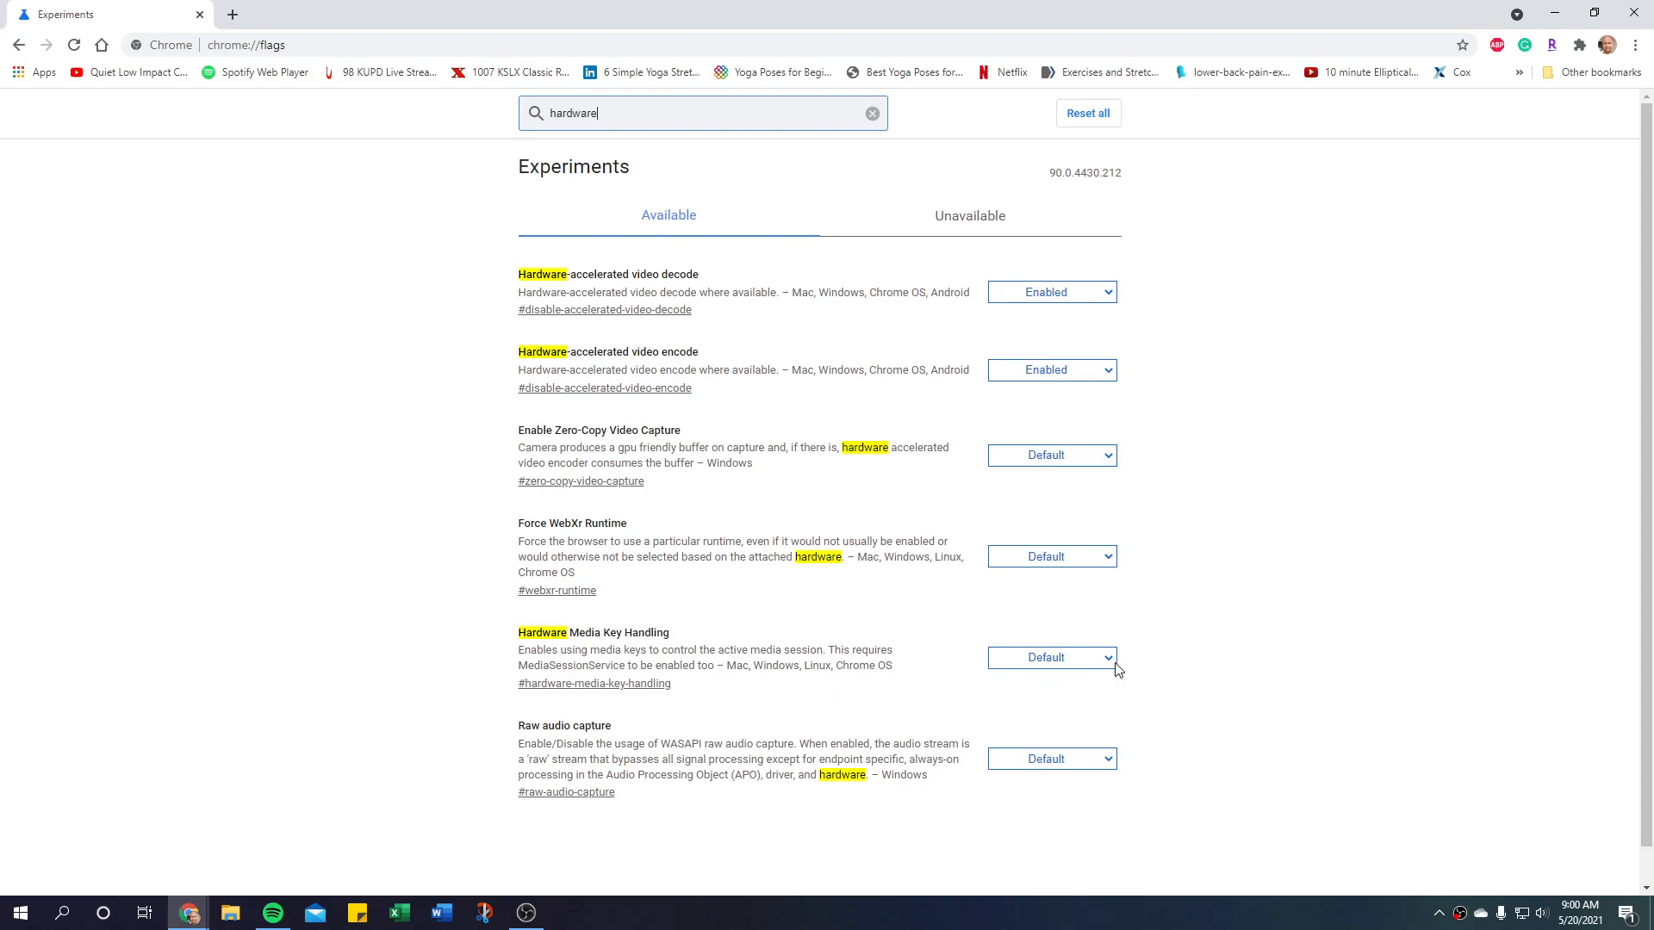
{"action": "left_click", "coordinate": [1050, 657]}
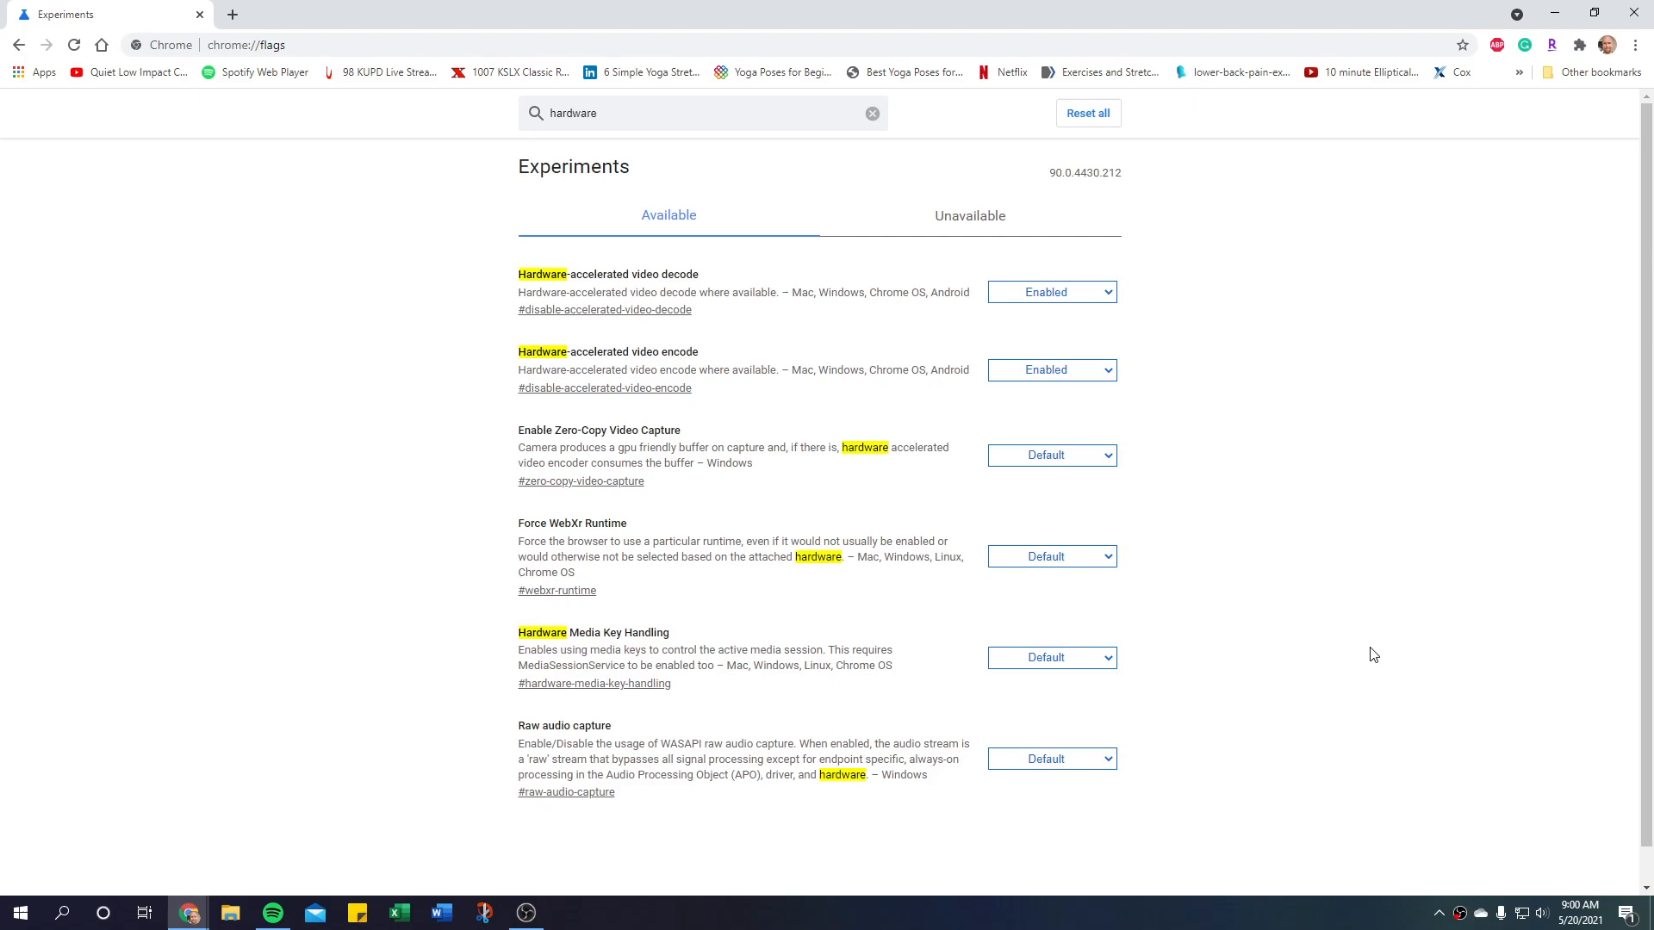
{"action": "mouse_move", "coordinate": [325, 503]}
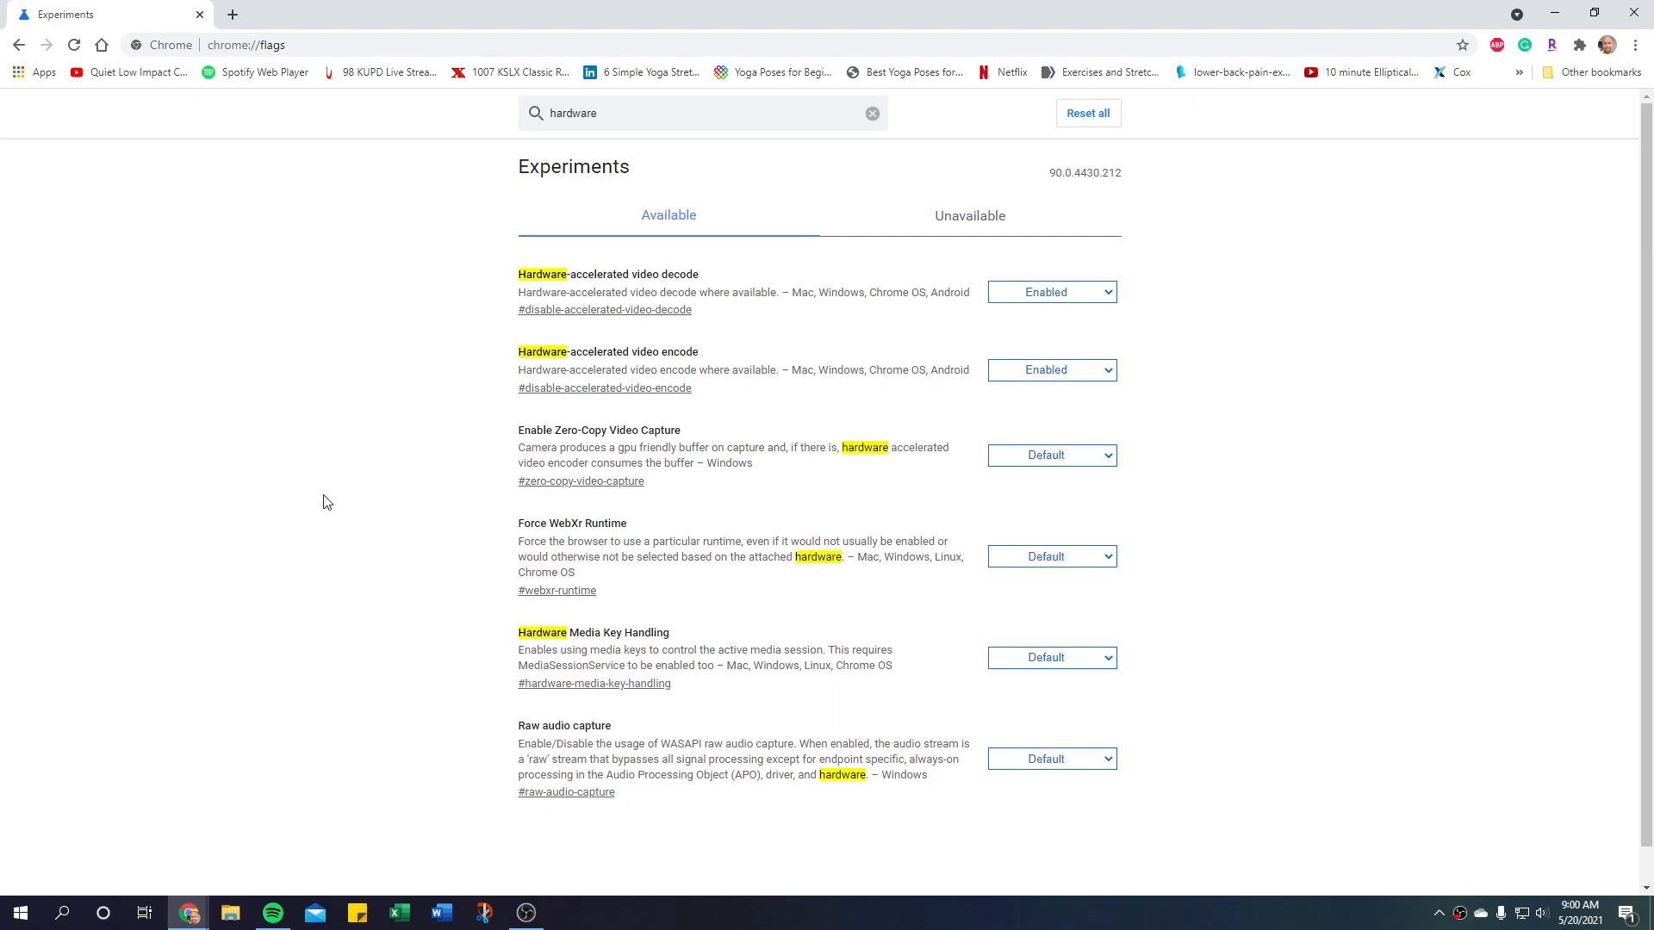
{"action": "mouse_move", "coordinate": [291, 530]}
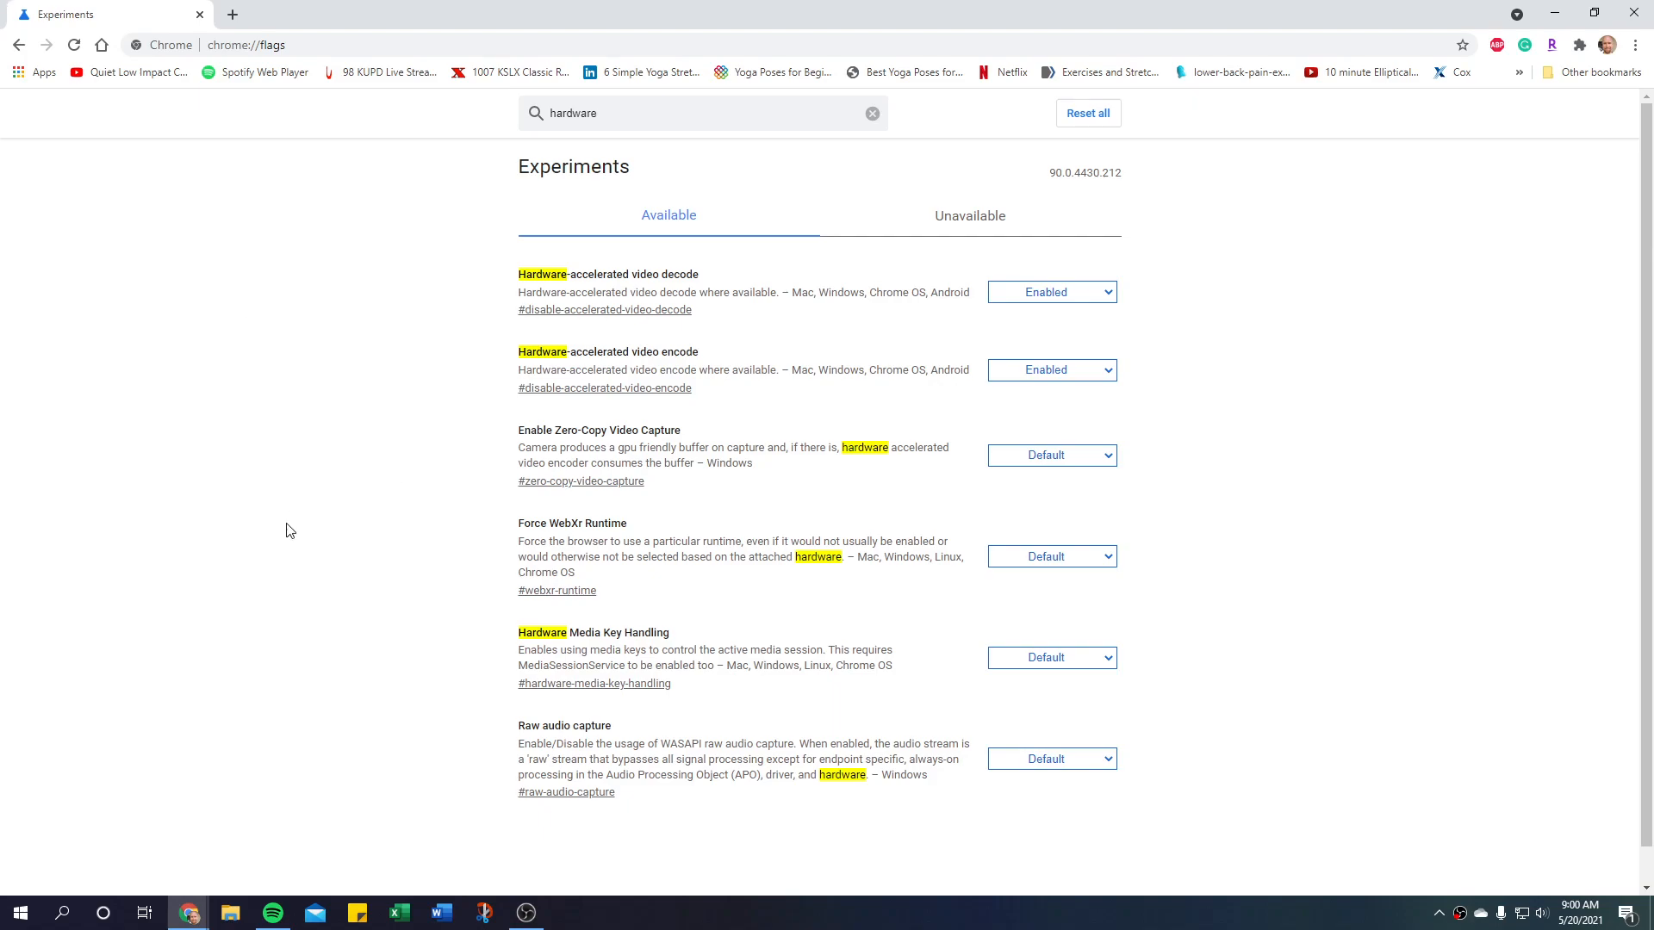
{"action": "mouse_move", "coordinate": [1095, 661]}
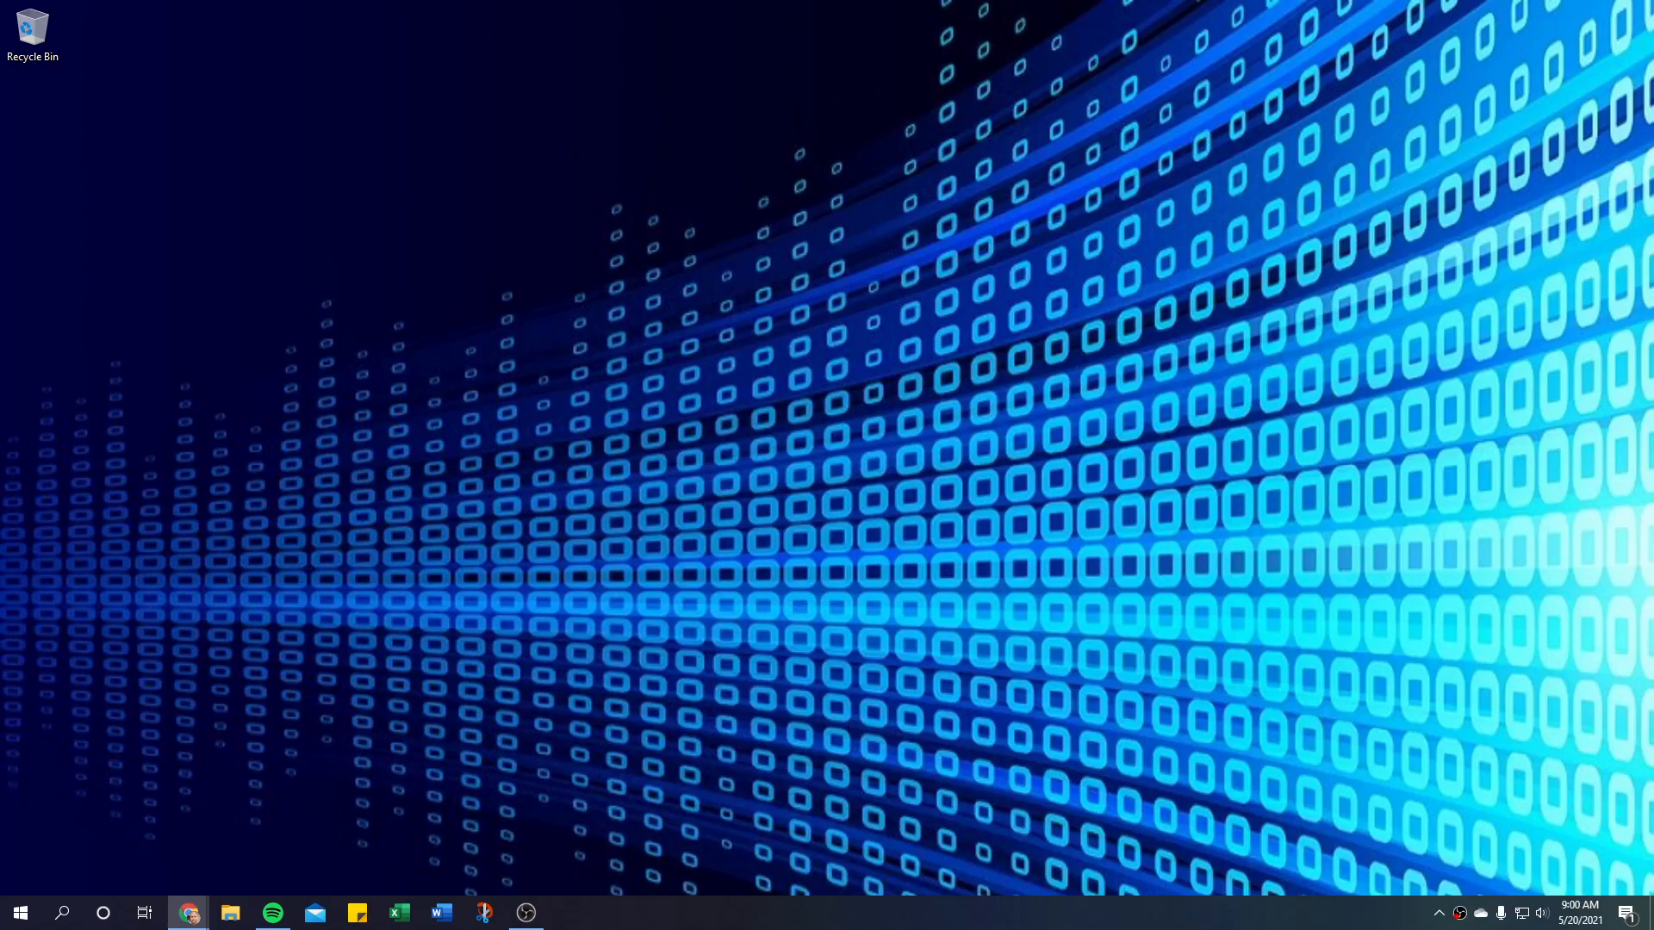
{"action": "mouse_move", "coordinate": [354, 465]}
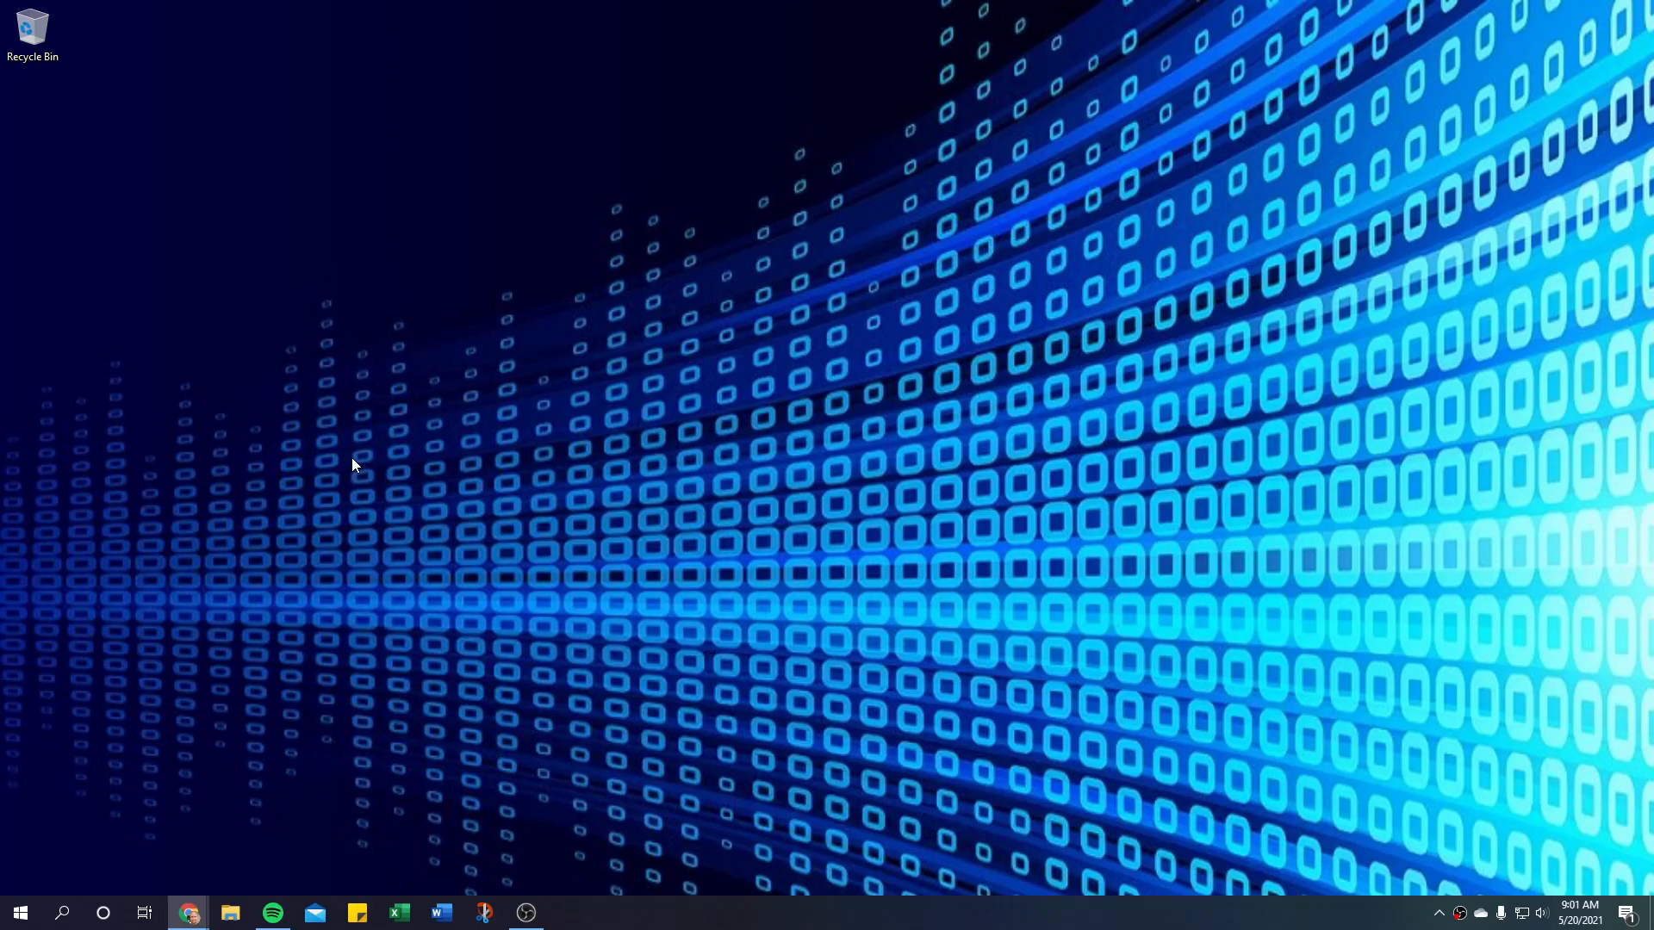
{"action": "mouse_move", "coordinate": [482, 187]}
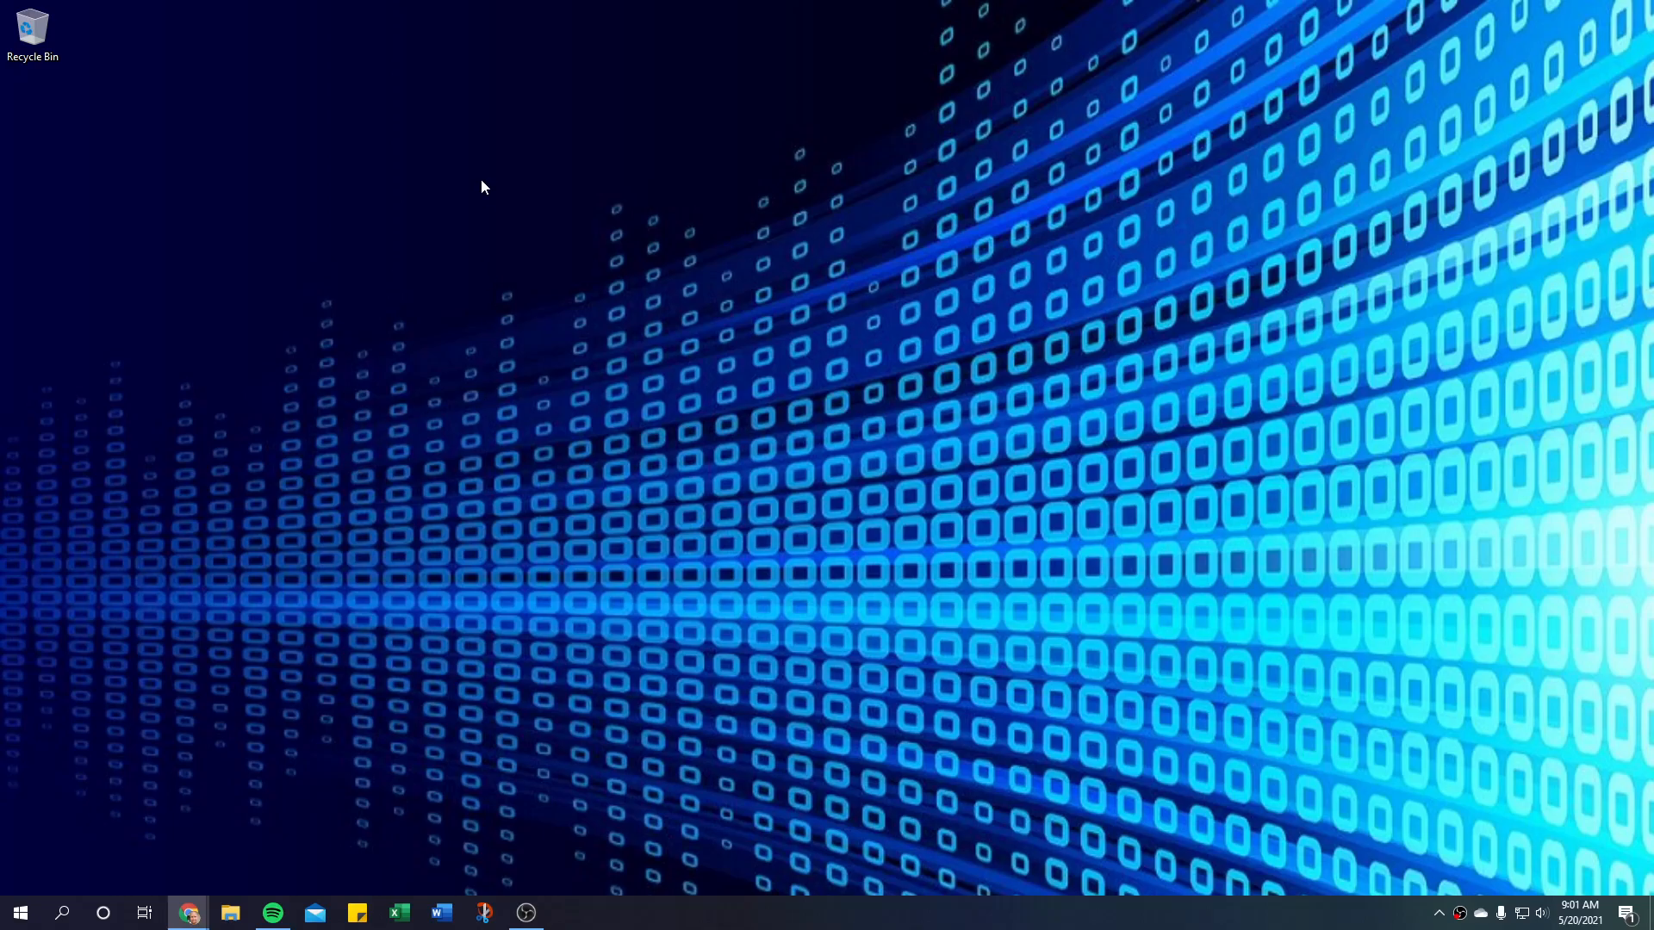
{"action": "mouse_move", "coordinate": [121, 42]}
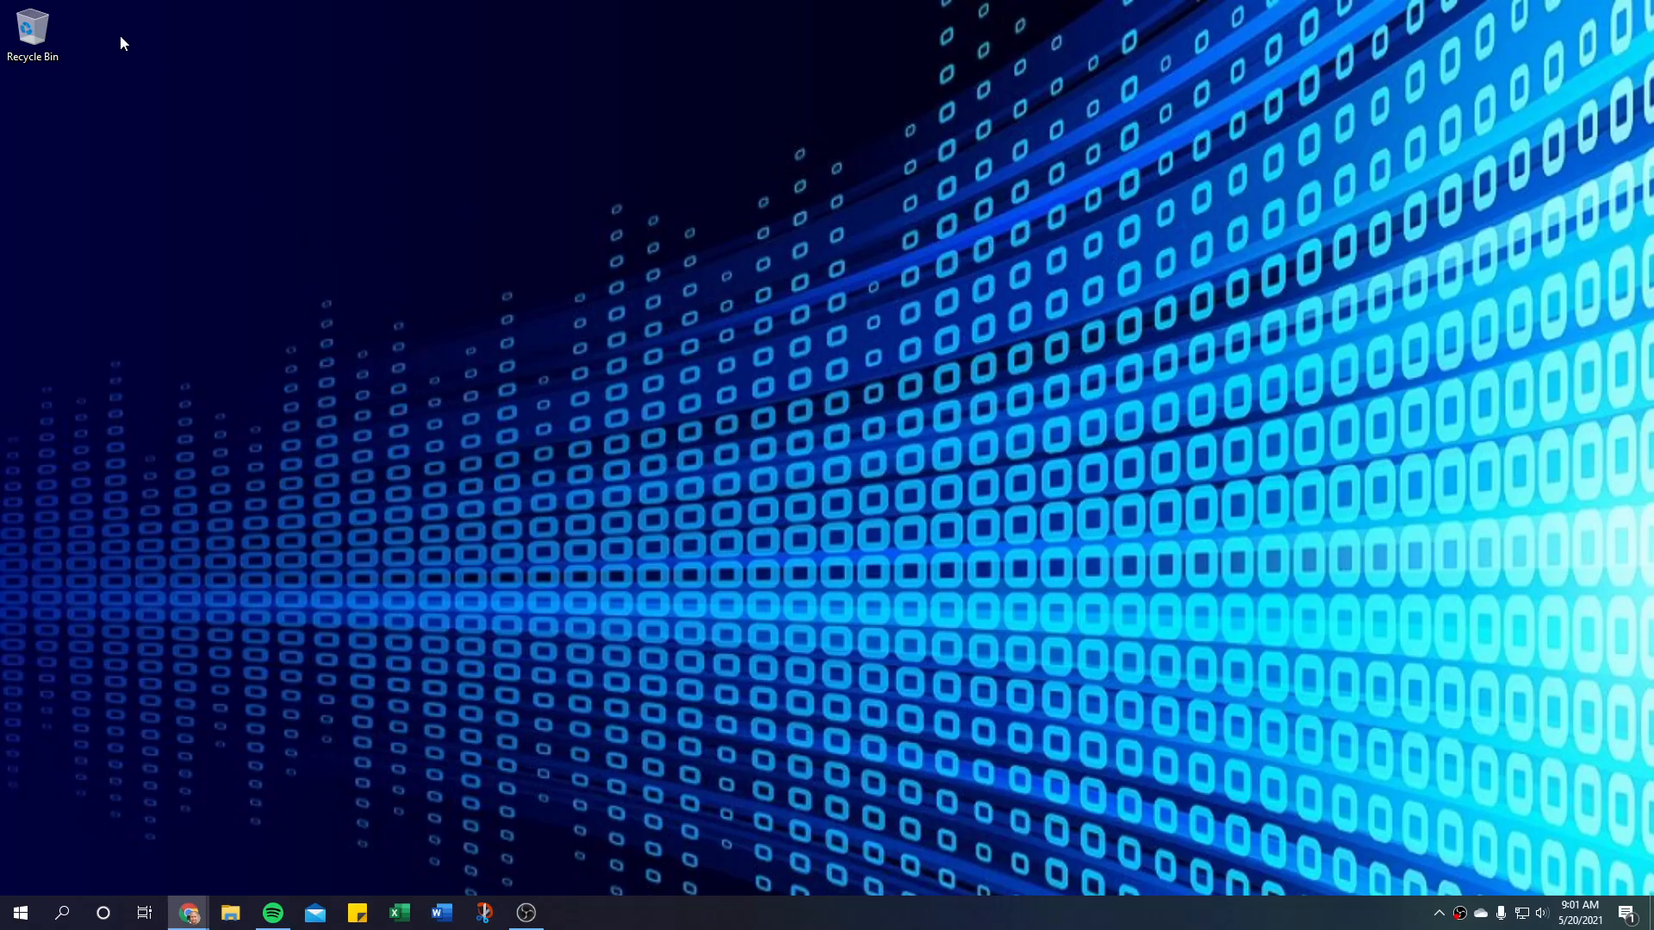
{"action": "mouse_move", "coordinate": [841, 459]}
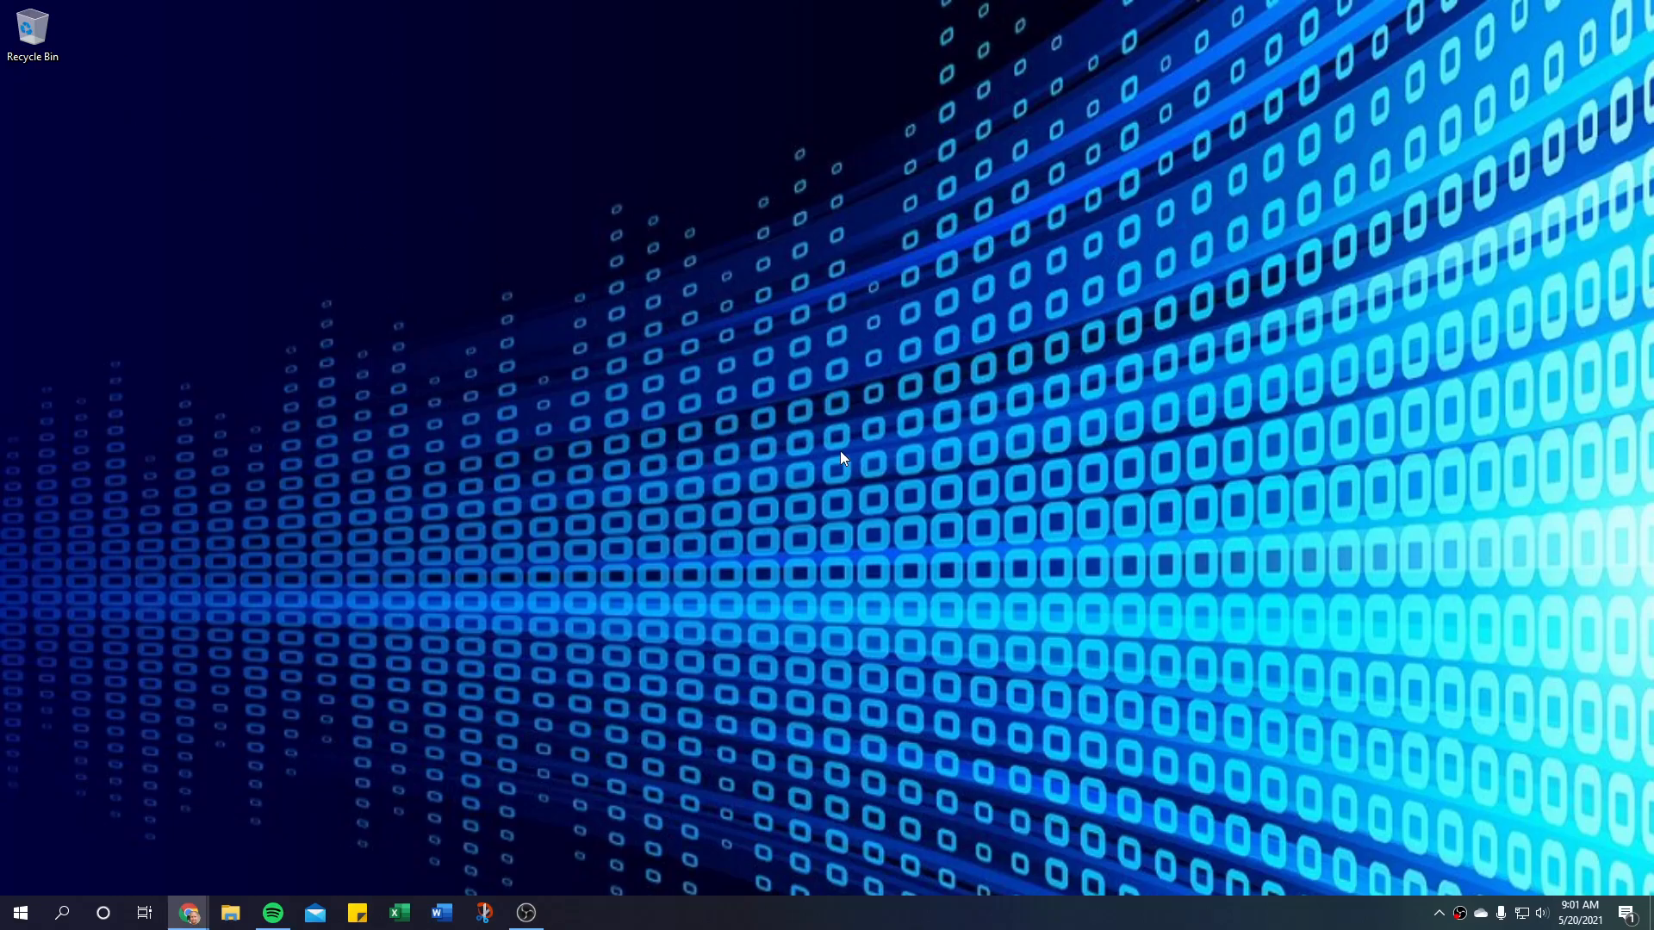
{"action": "mouse_move", "coordinate": [306, 239]}
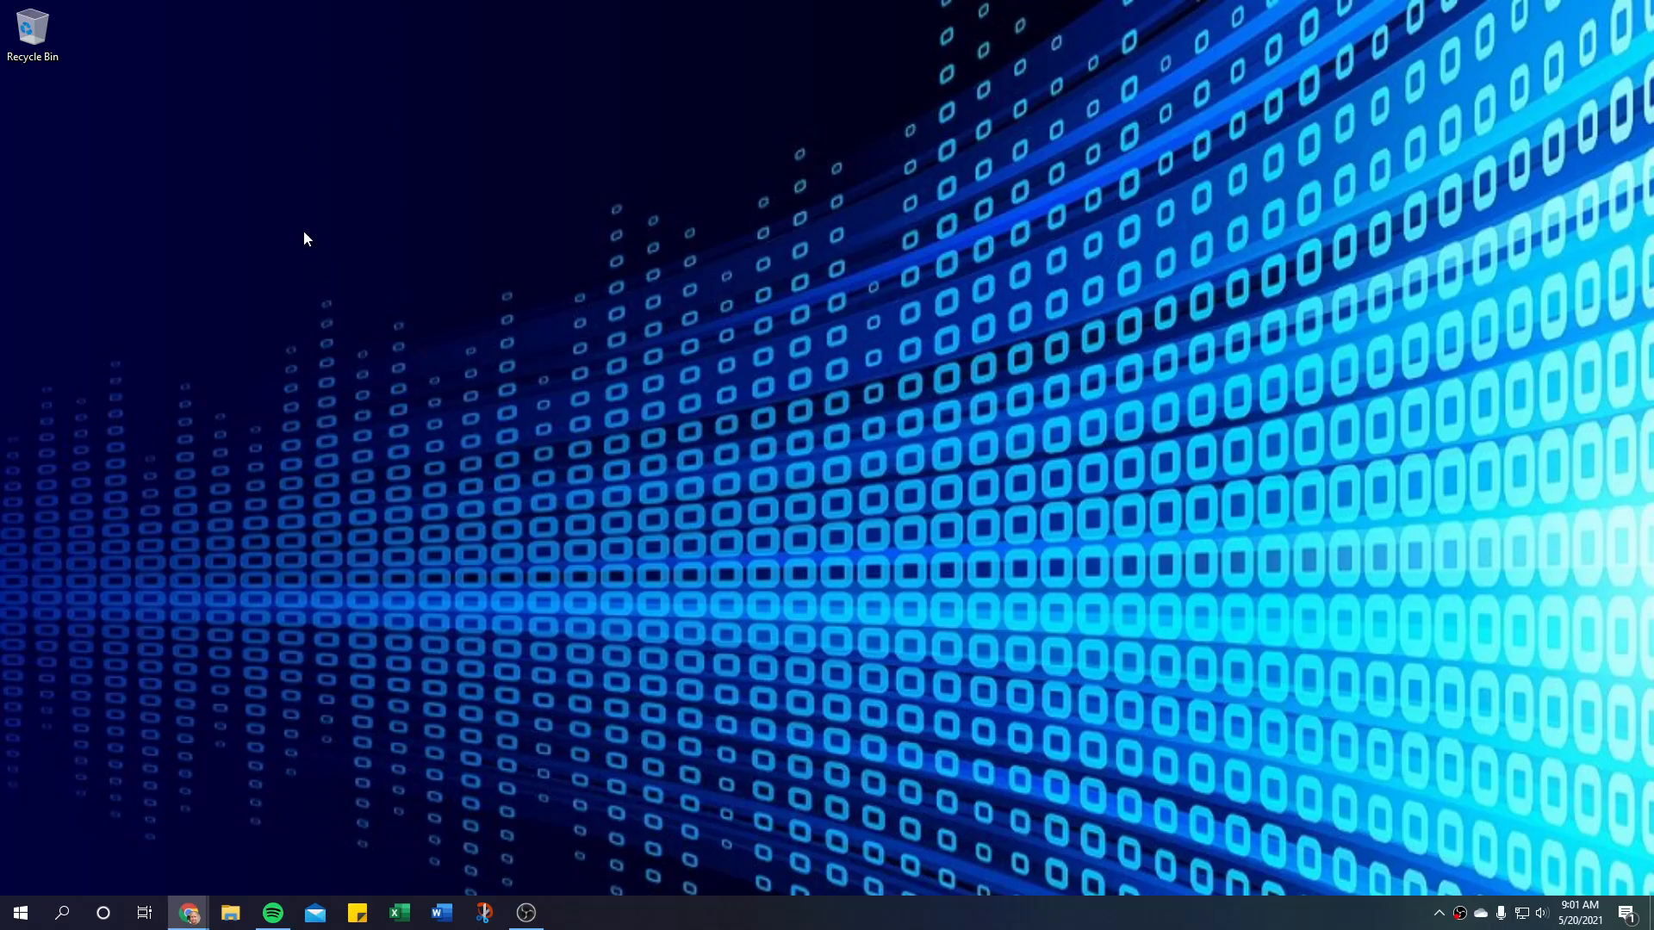